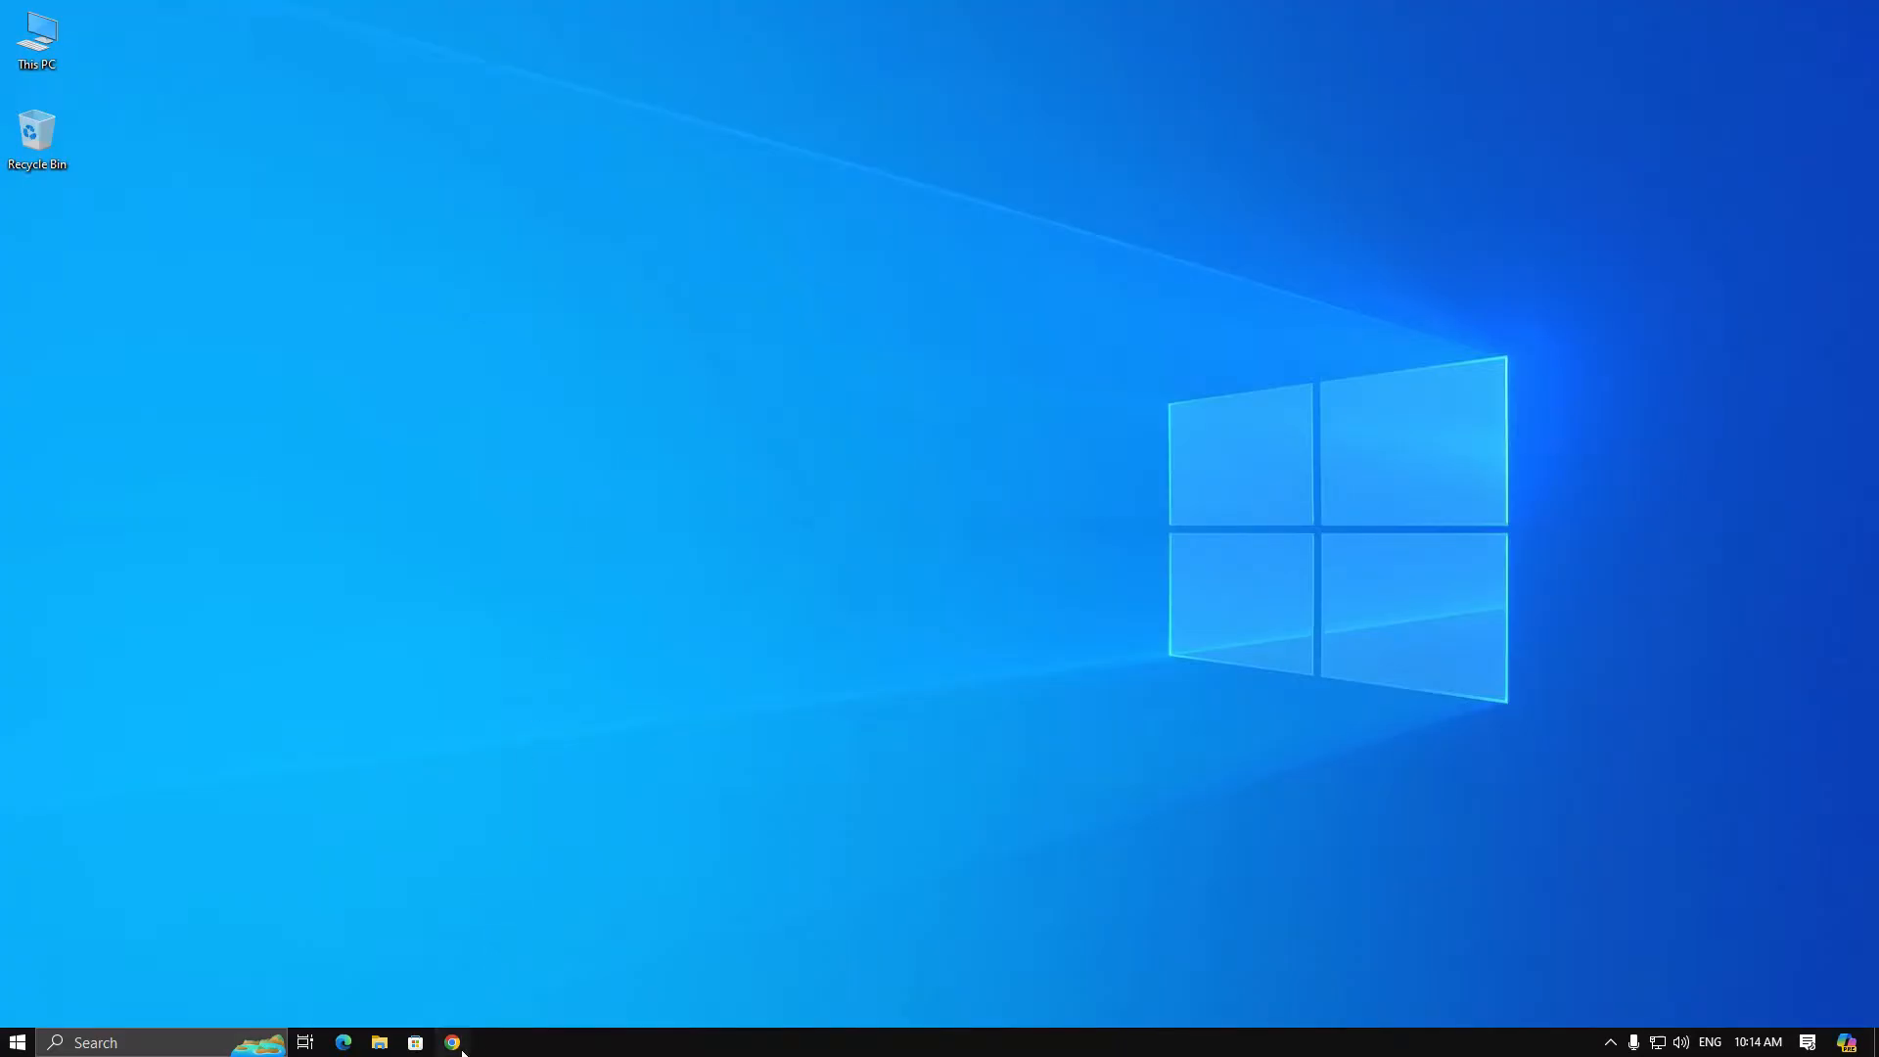
Search 'ivcam' in Chrome and open the e2esoft.com iVCam page with its Windows download
{"action": "left_click", "coordinate": [452, 1042]}
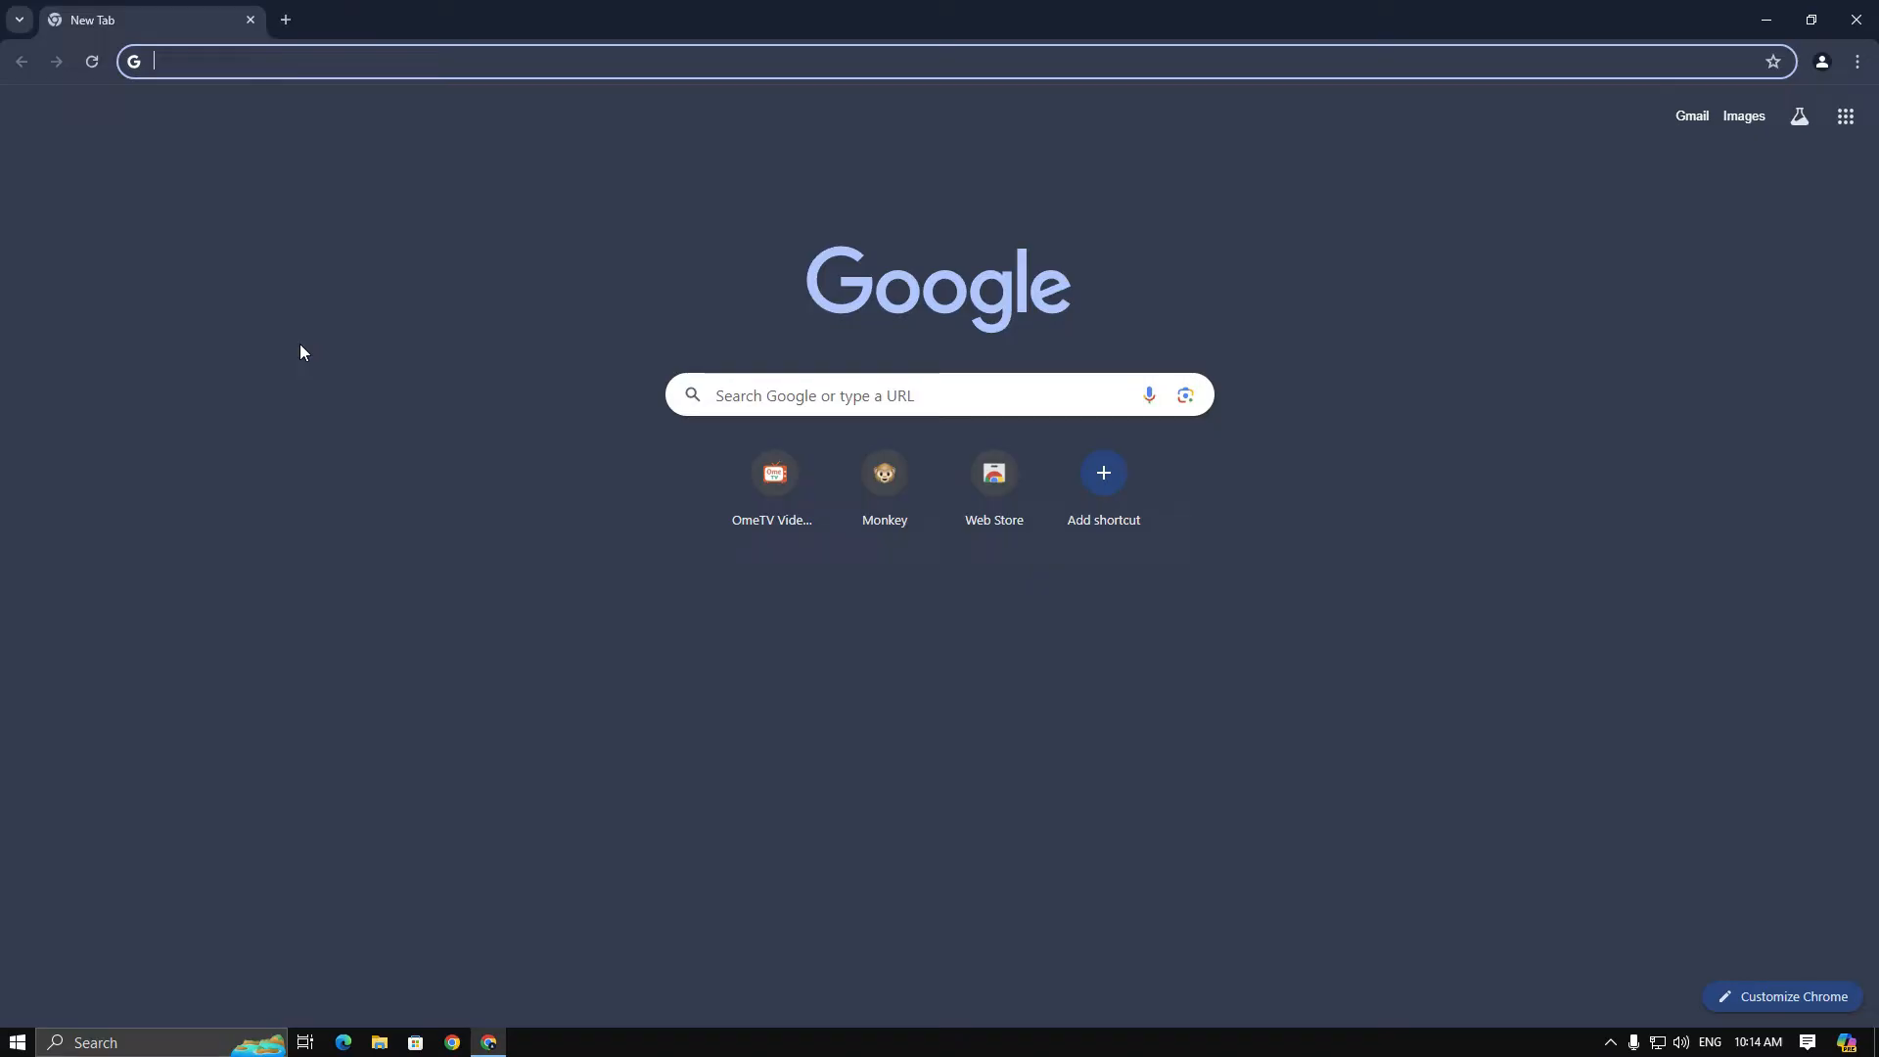
{"action": "type", "text": "ivcam"}
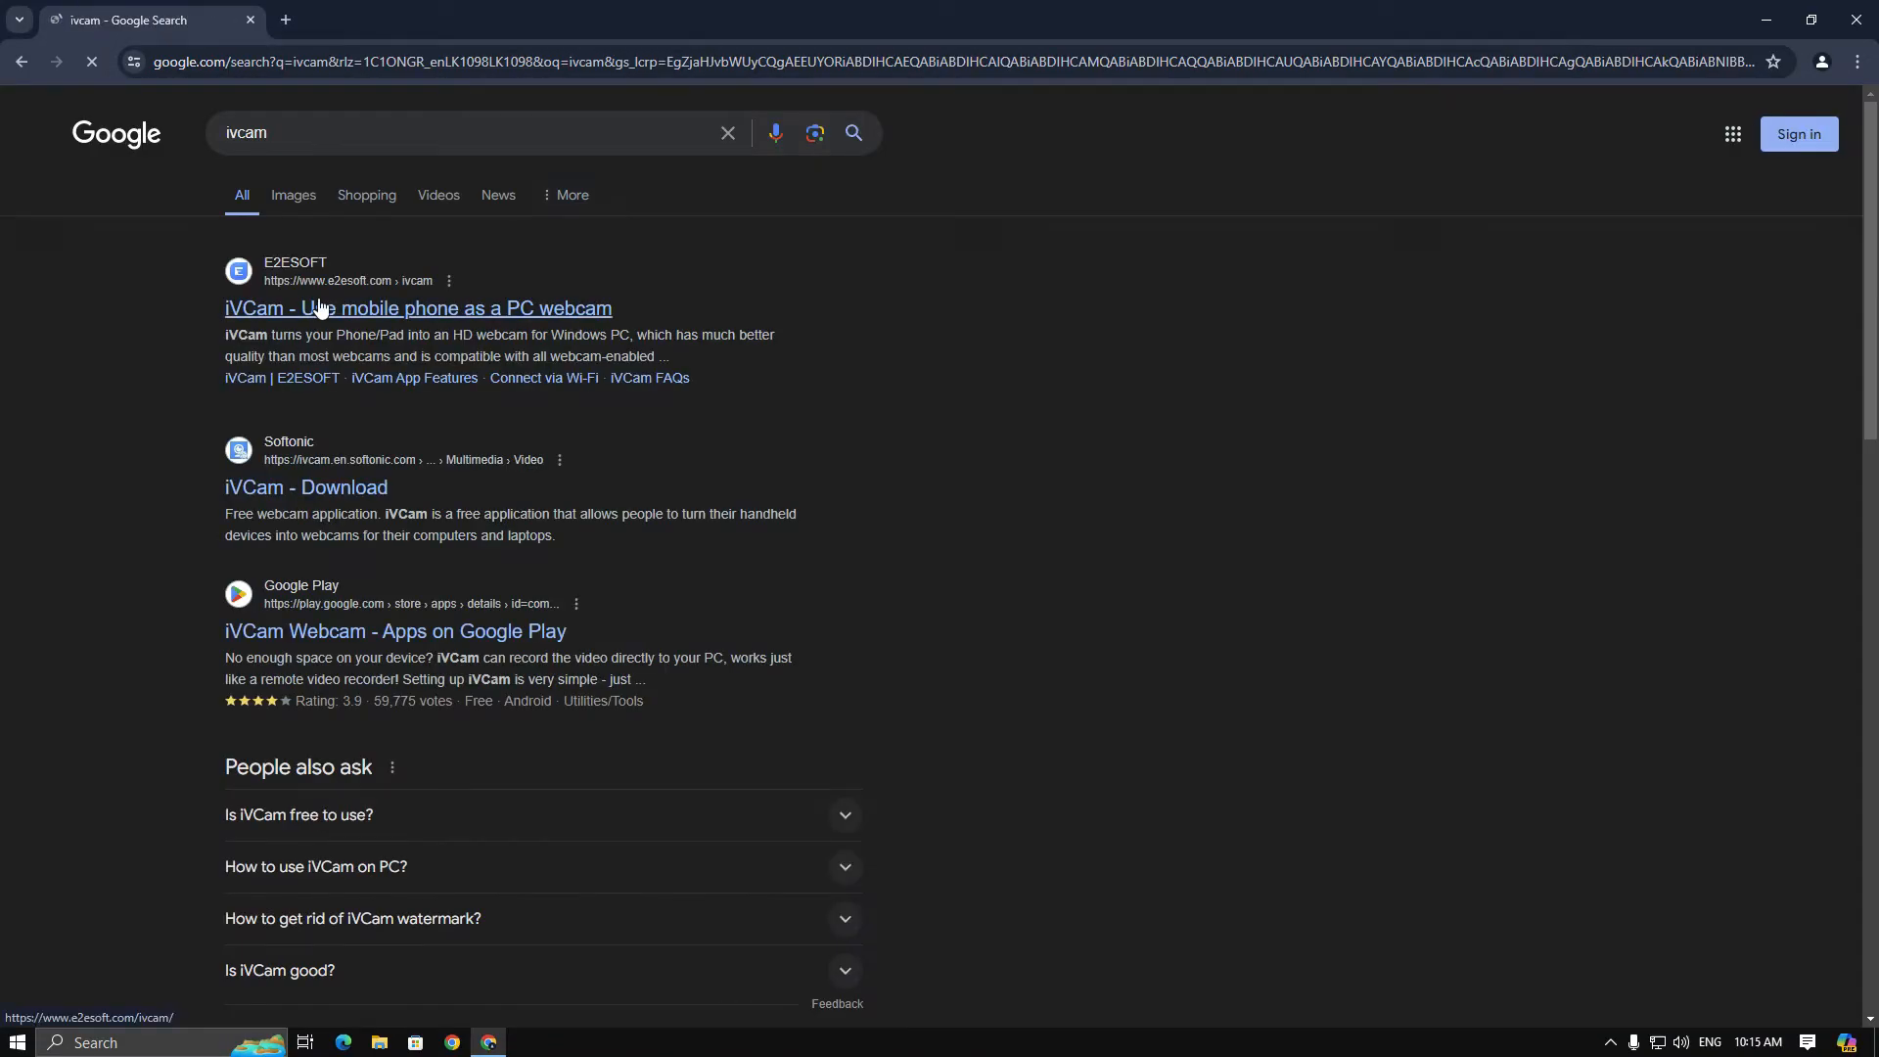
{"action": "left_click", "coordinate": [417, 308]}
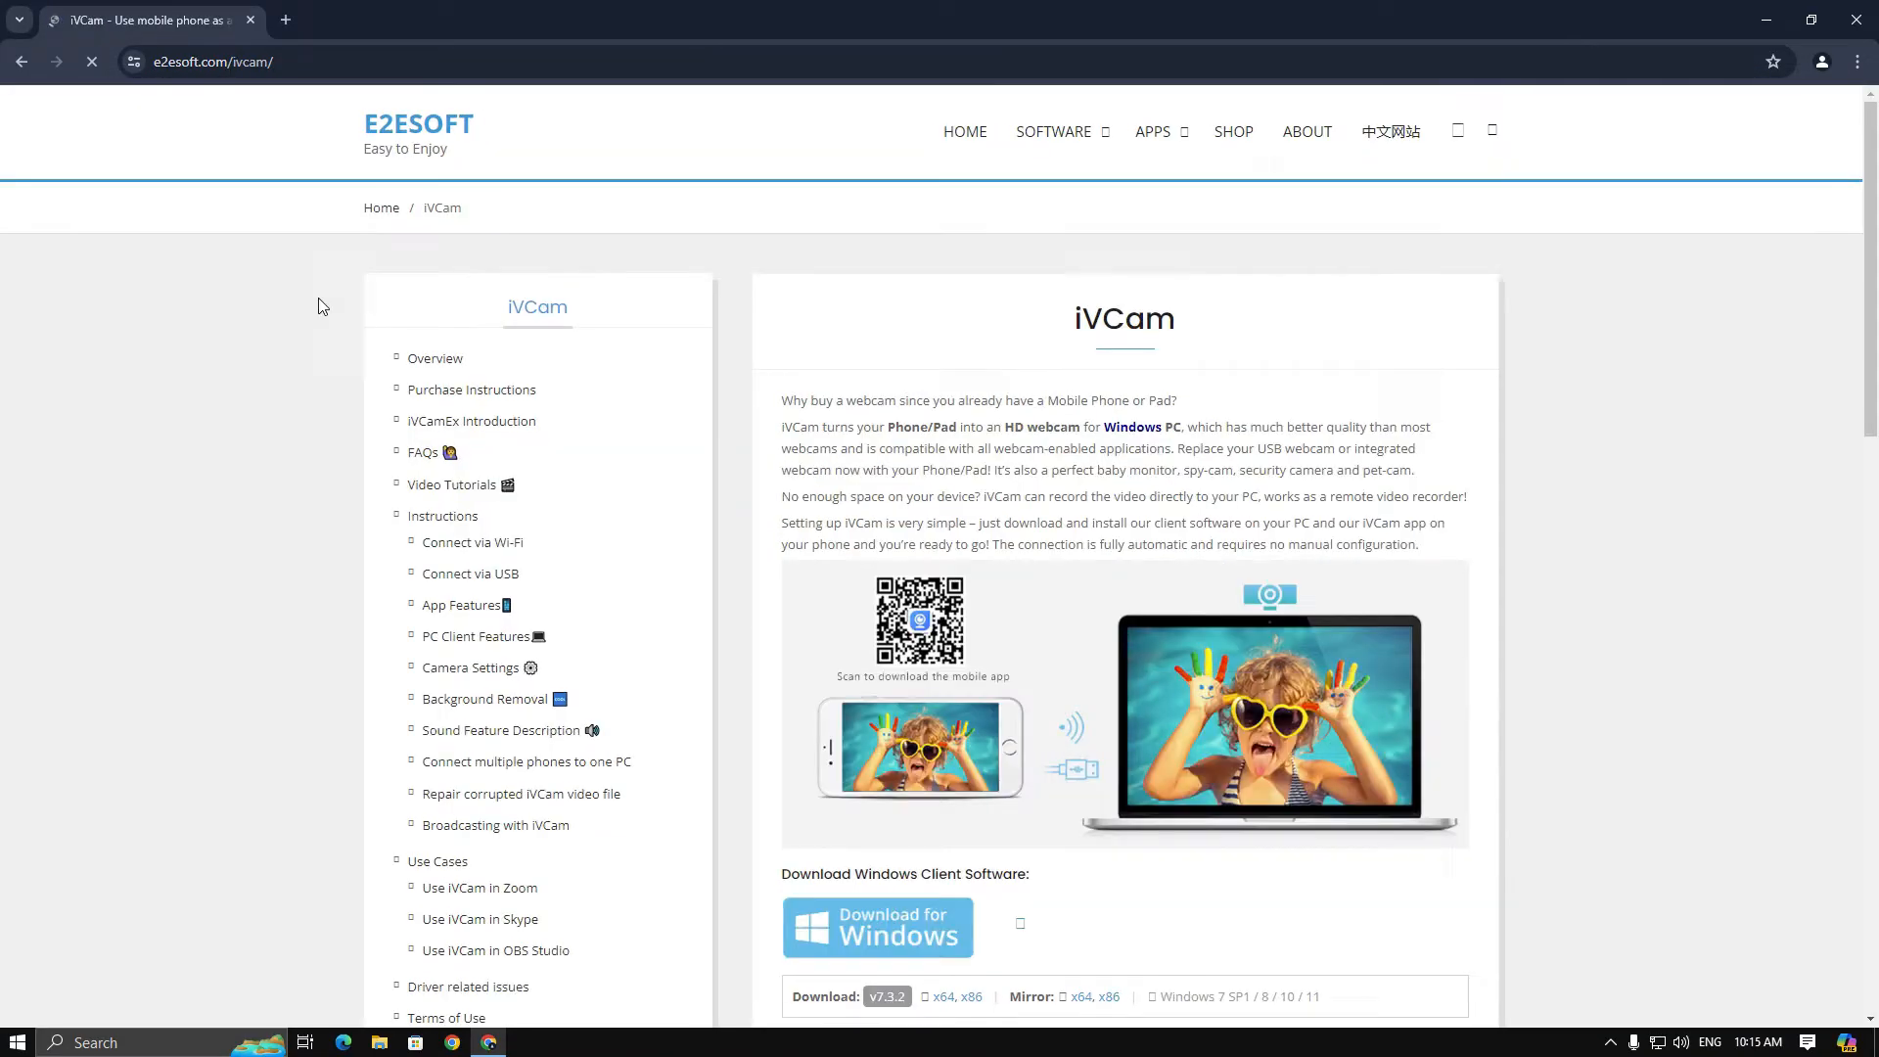
{"action": "scroll", "scroll_direction": "down", "scroll_amount": 3}
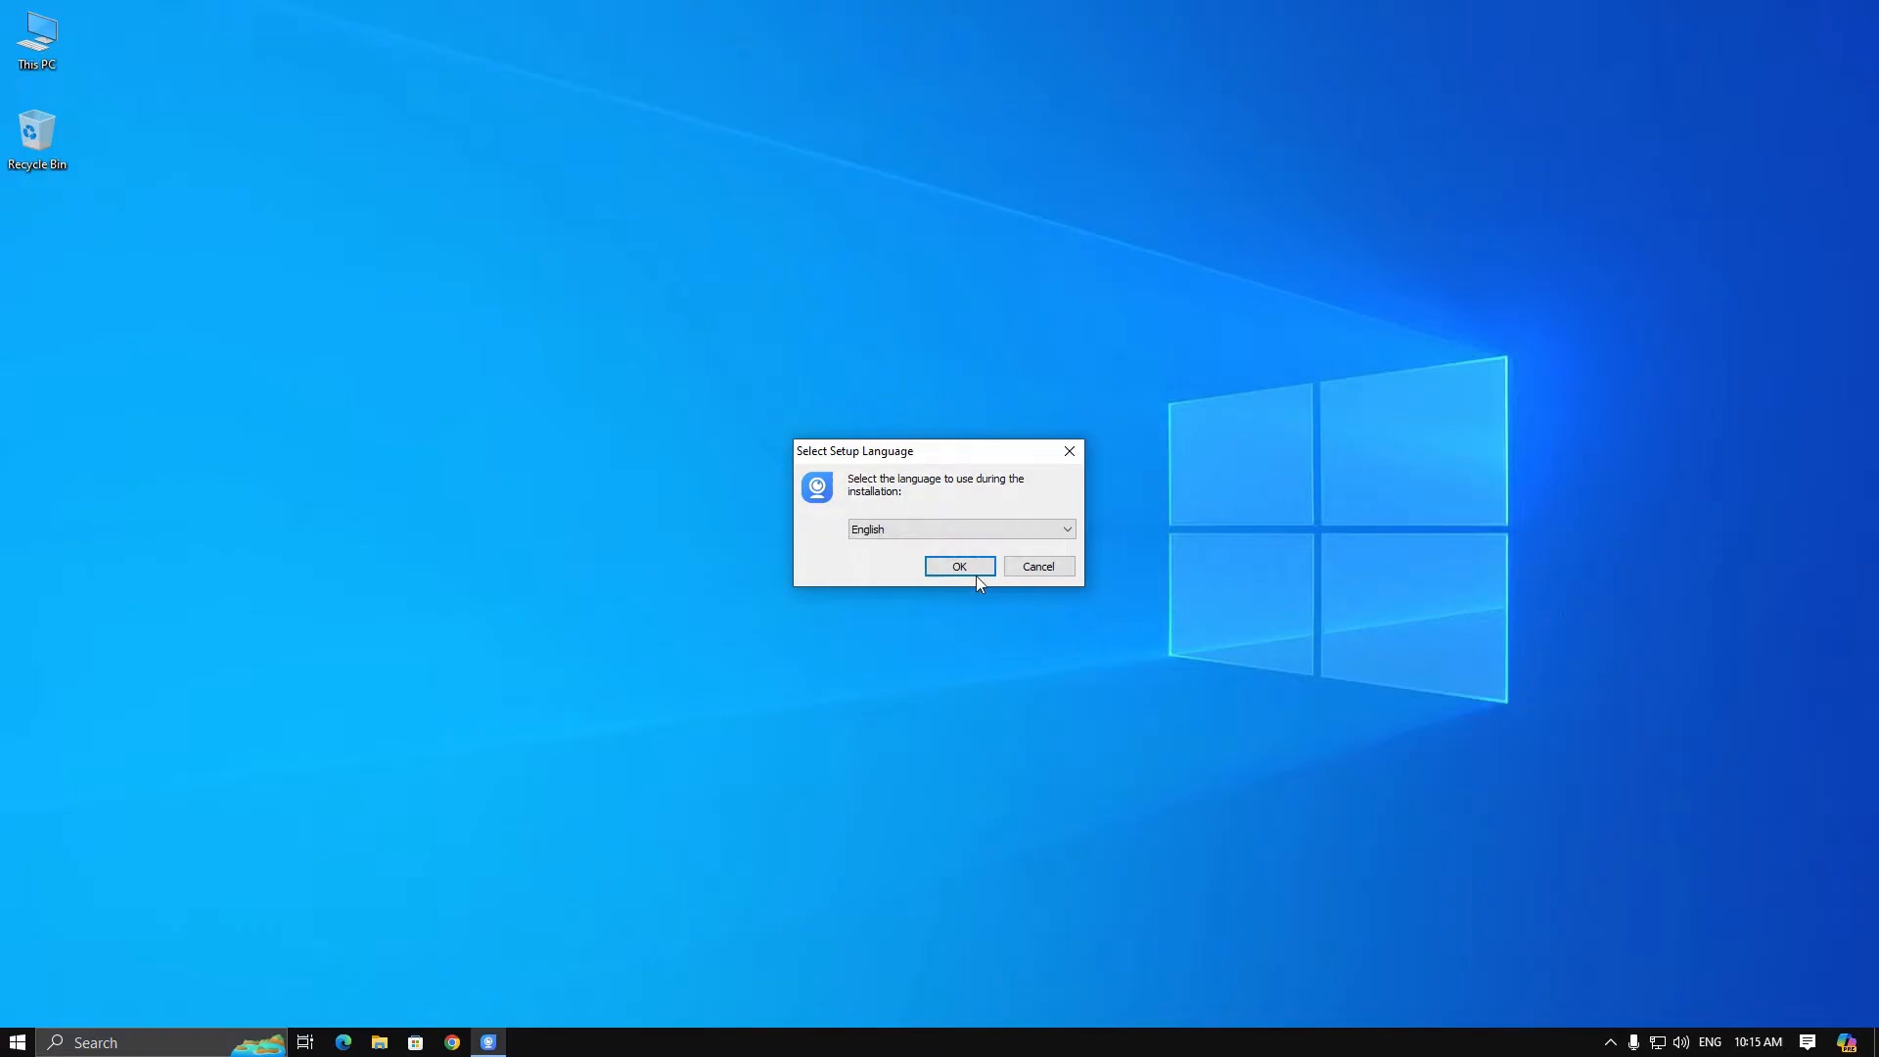
Run iVCam Setup in English, accept the licence, untick Install Microphone, and finish
{"action": "left_click", "coordinate": [959, 566]}
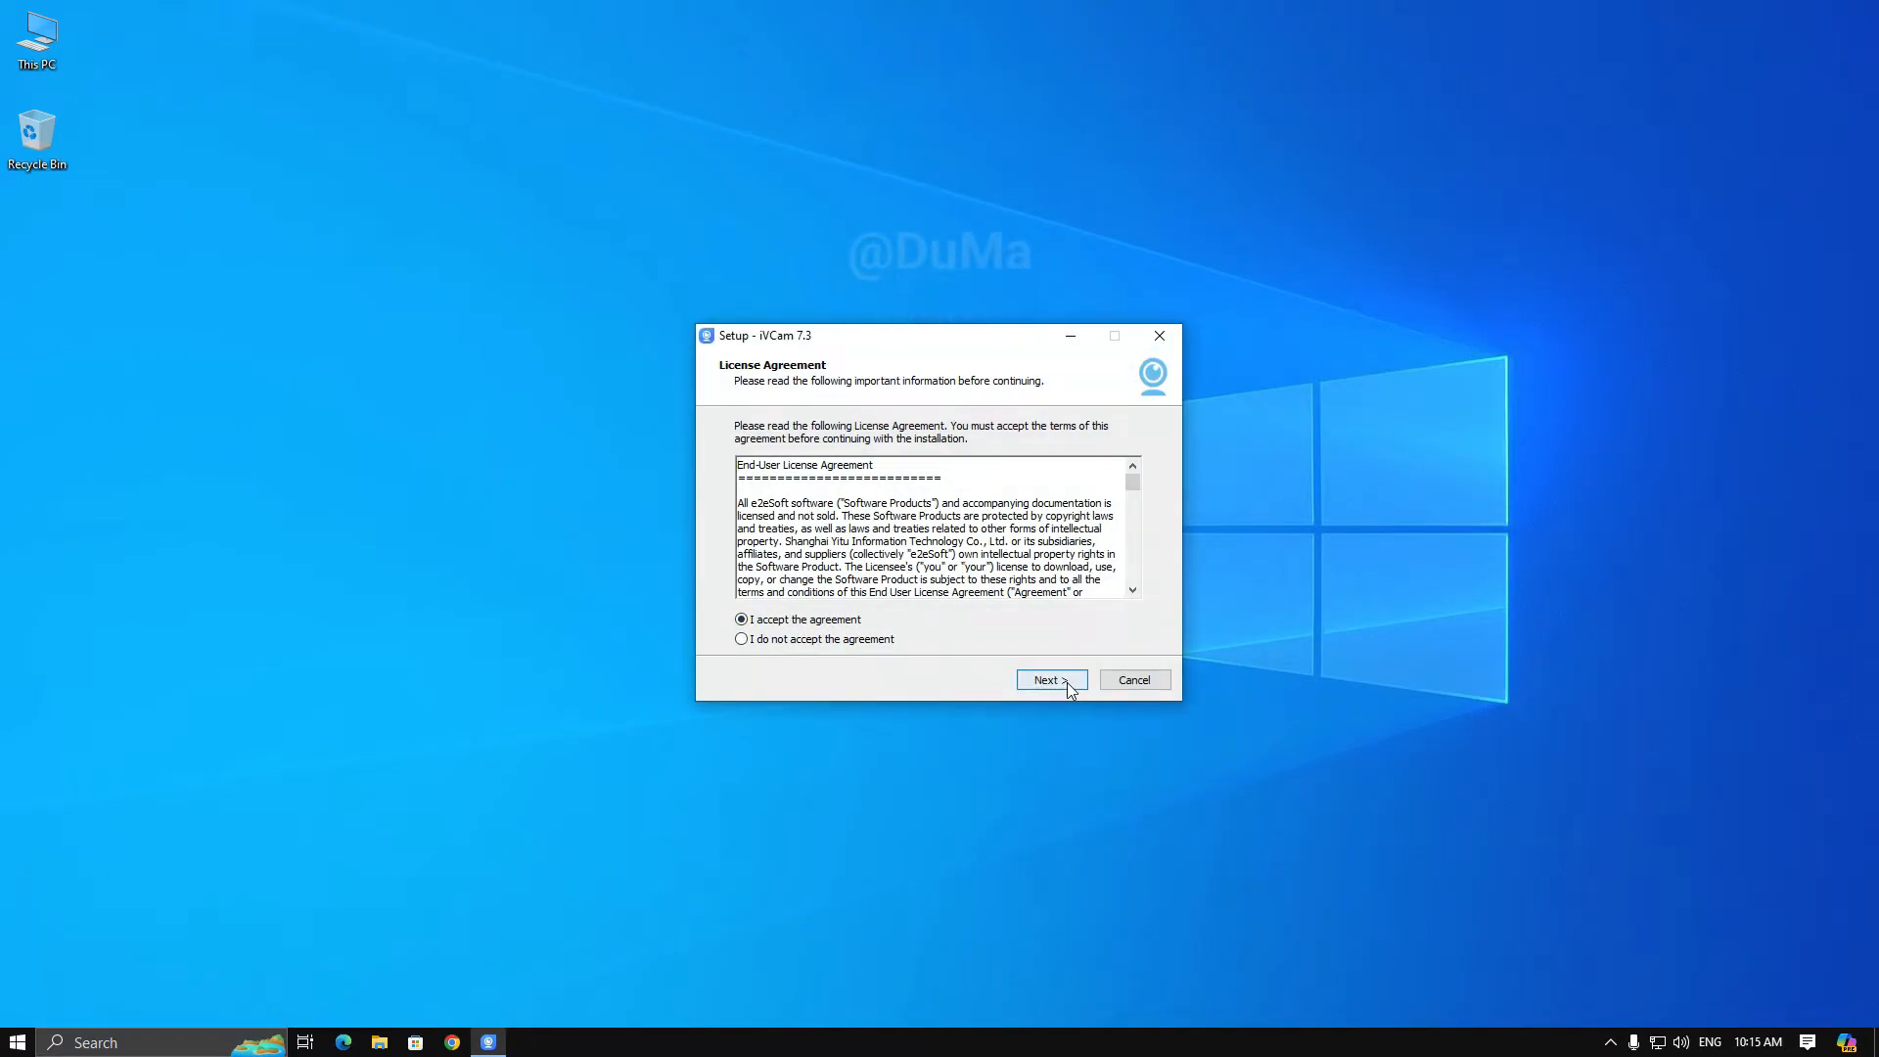
{"action": "left_click", "coordinate": [1048, 679]}
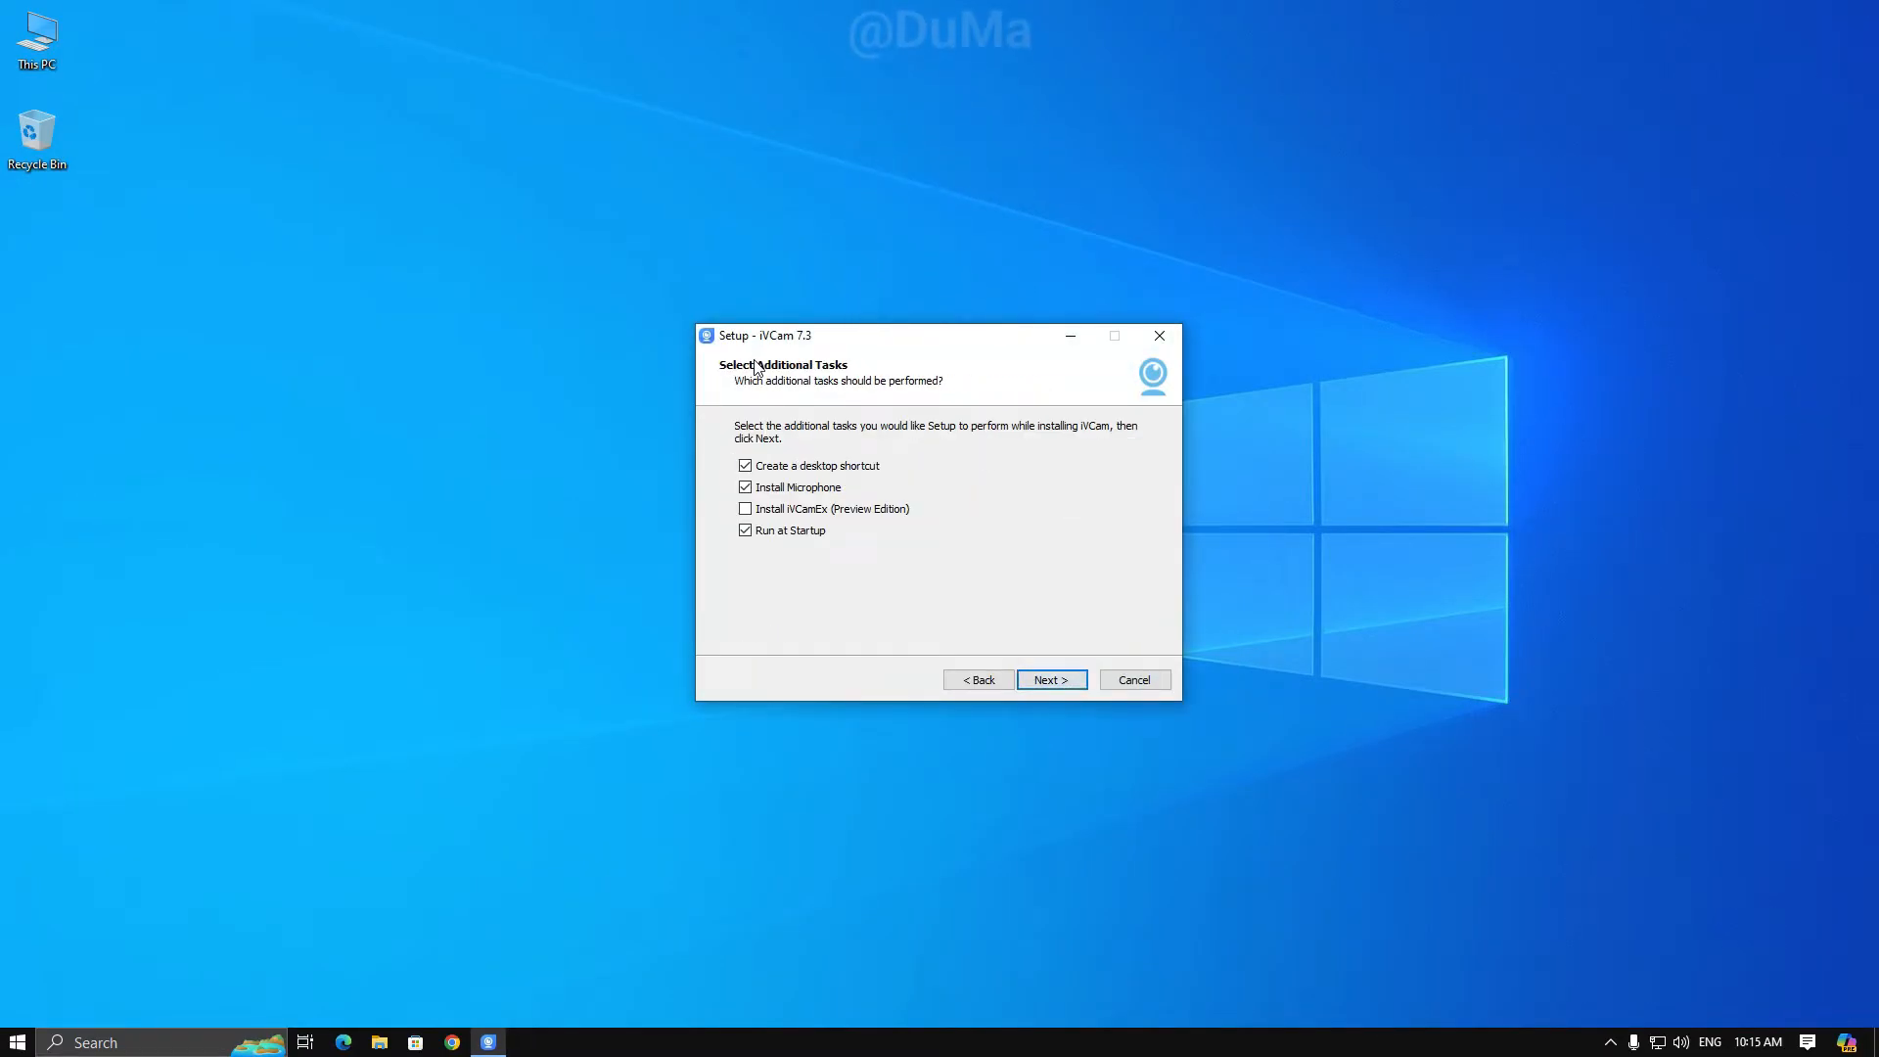
{"action": "left_click", "coordinate": [744, 487]}
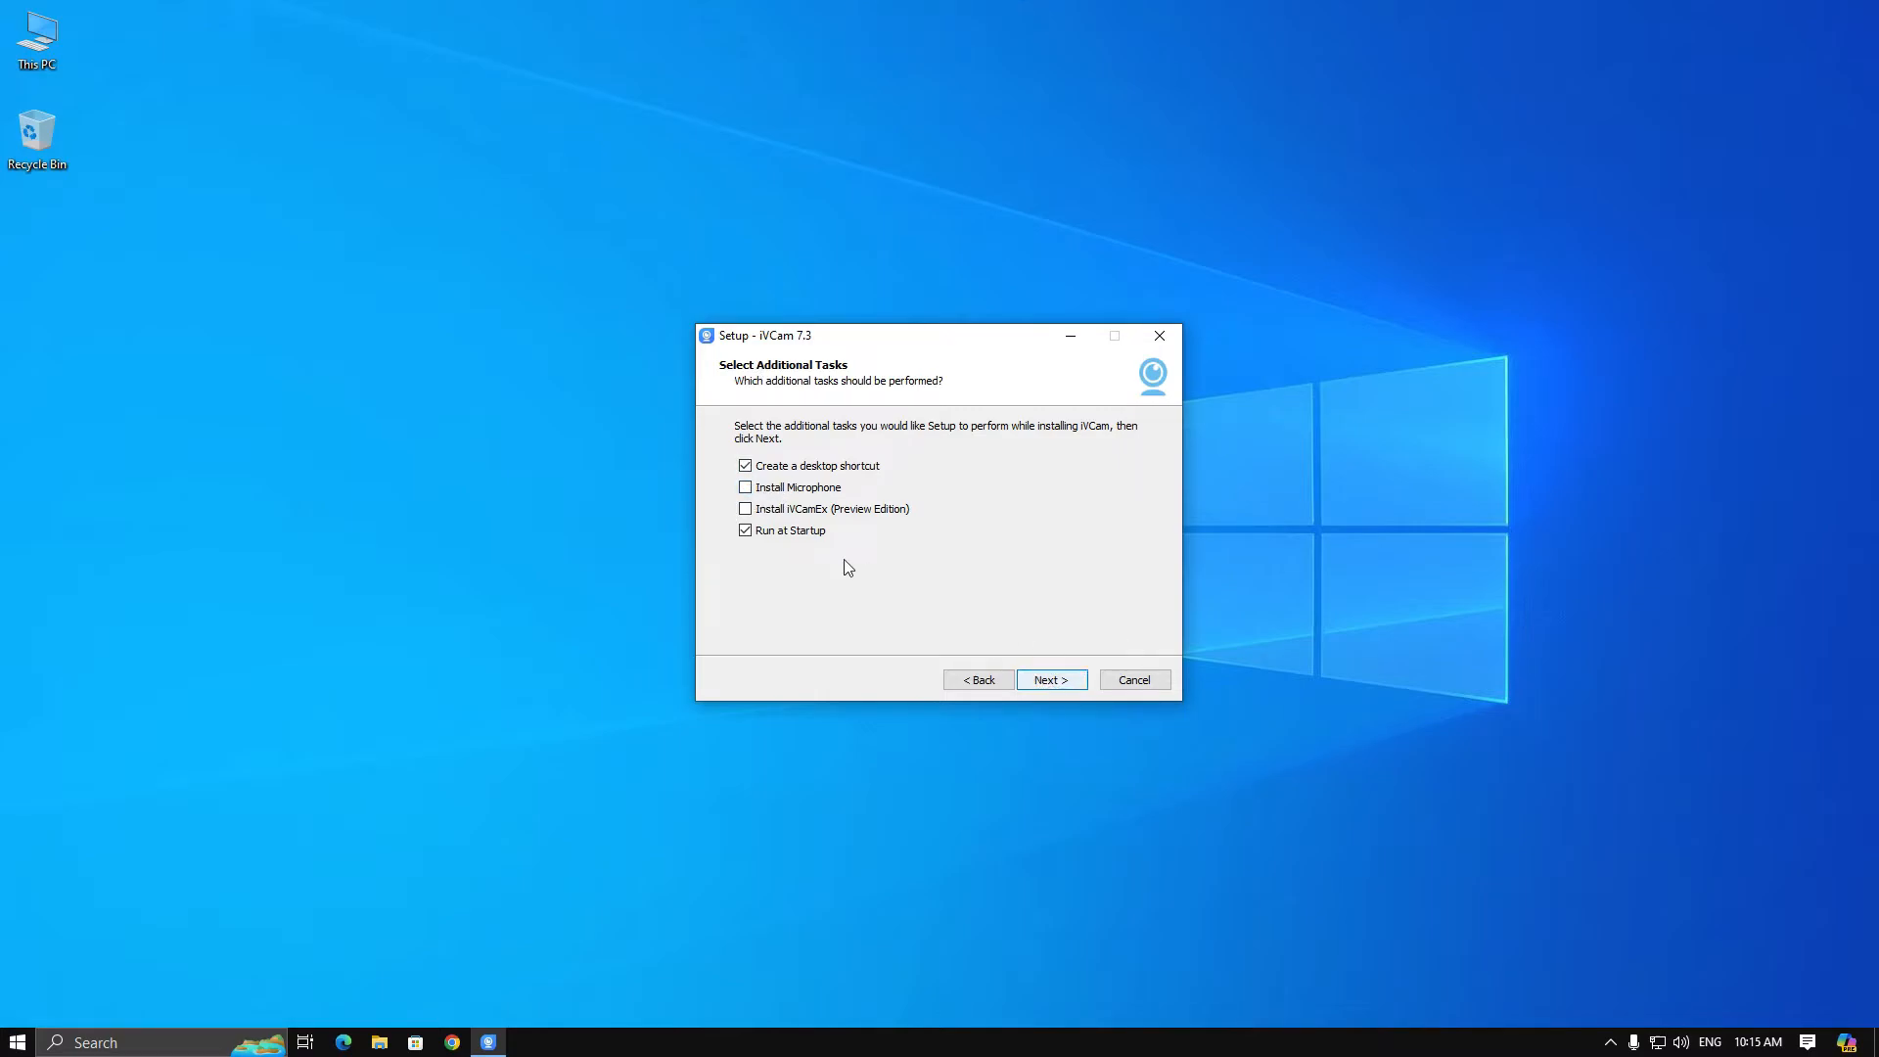
{"action": "left_click", "coordinate": [1048, 679]}
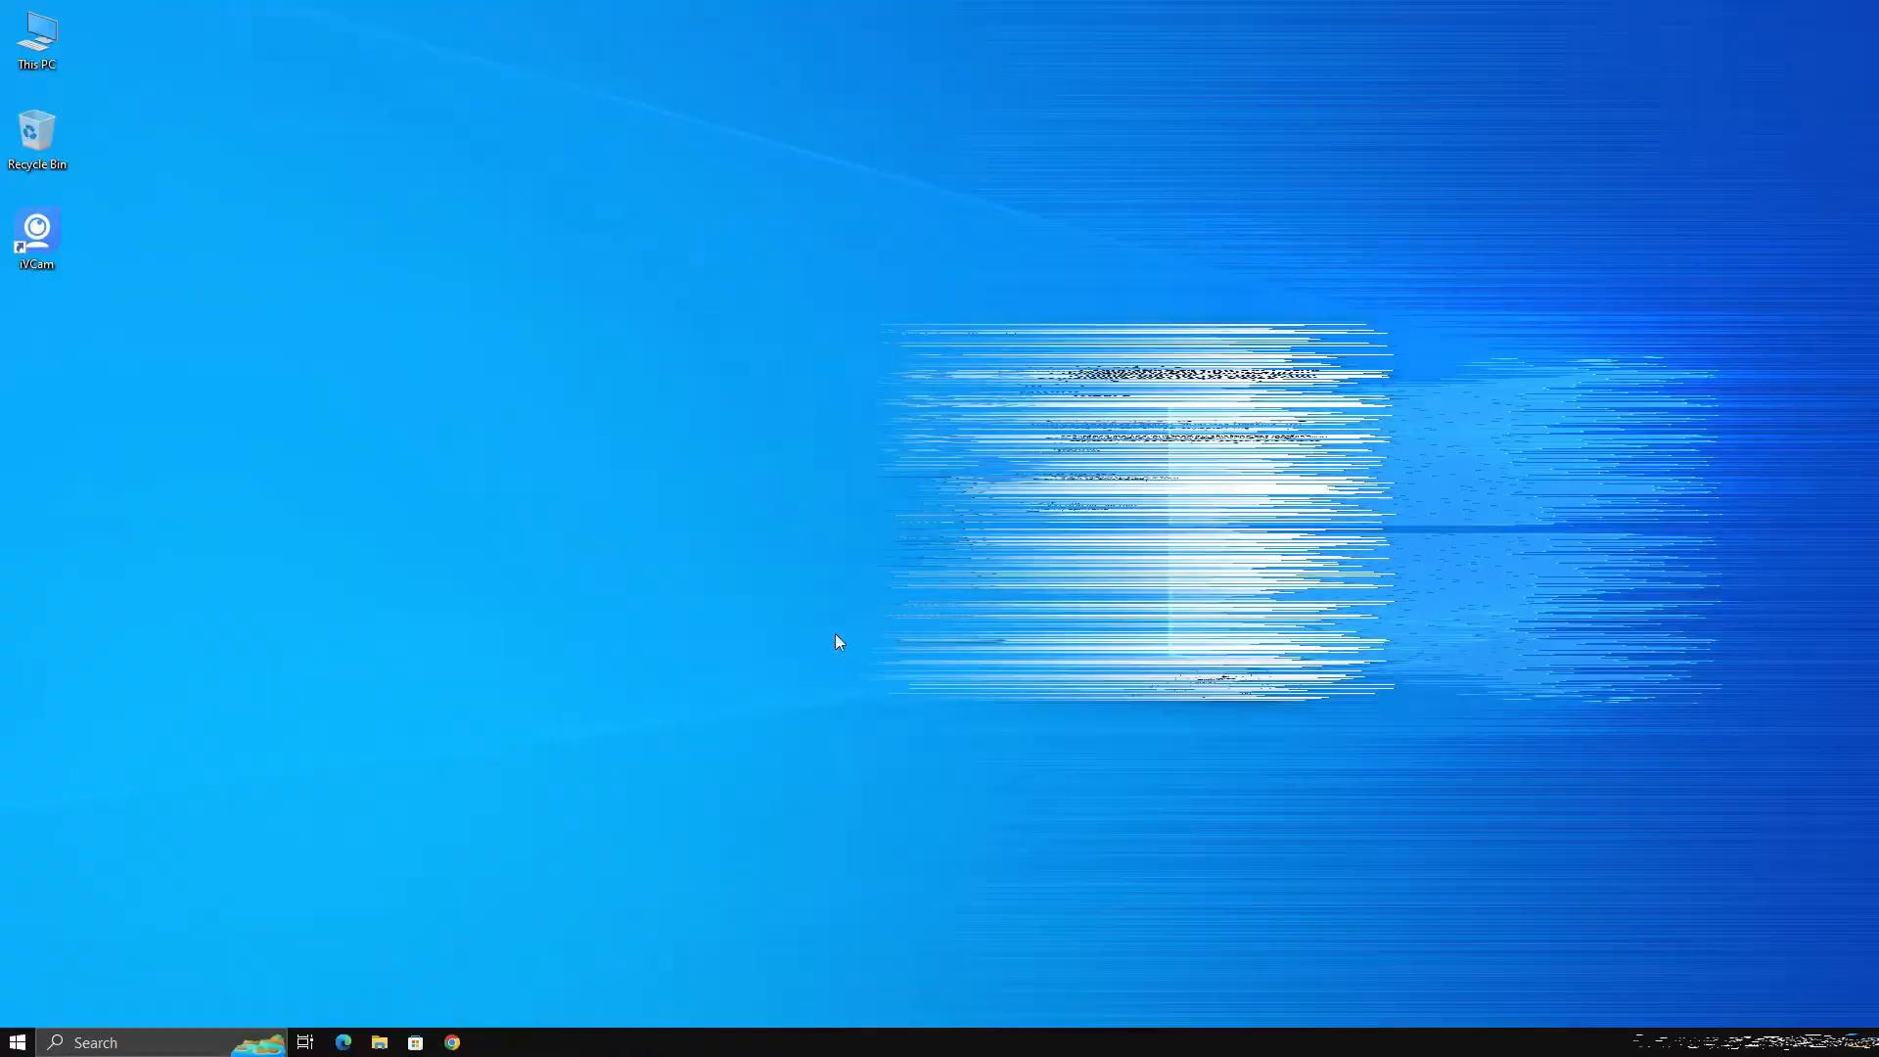
Find 'e2esoft ivcam' in registry data only, with Keys and Values unticked
{"action": "key", "text": "ctrl+f"}
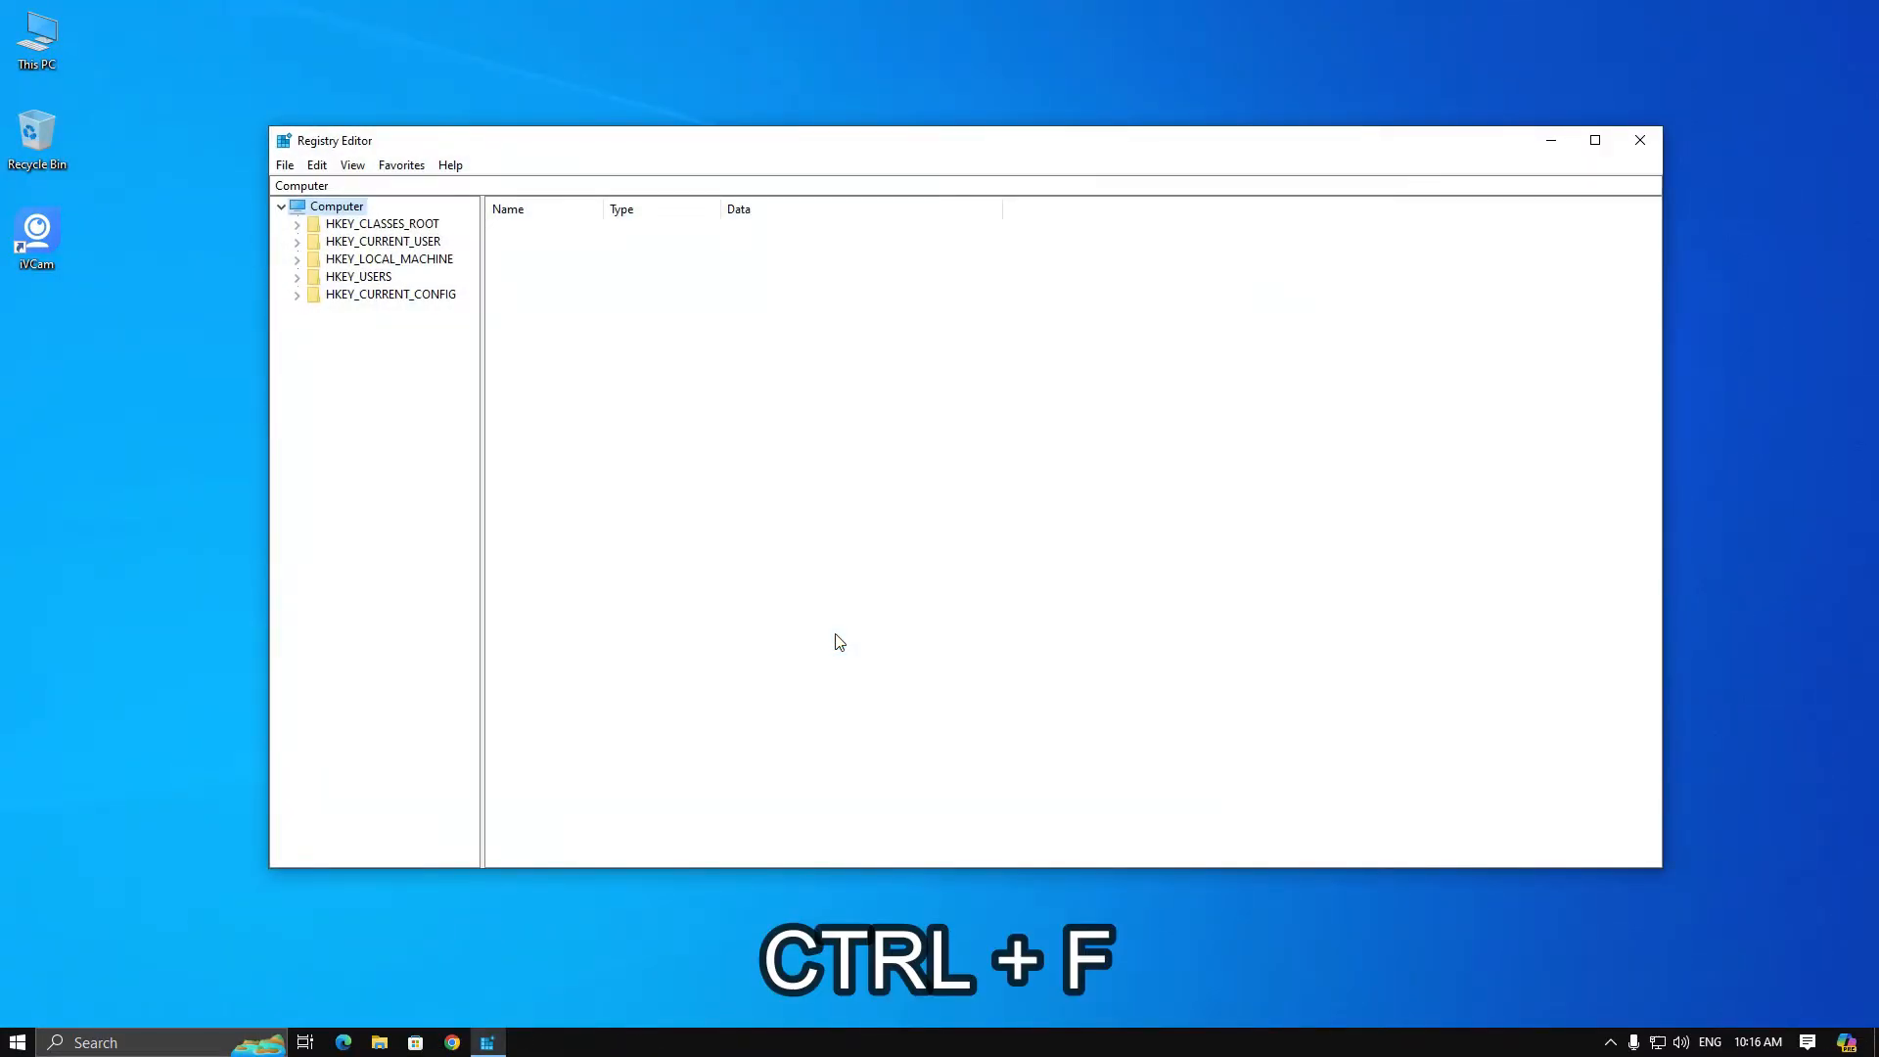
{"action": "key", "text": "ctrl+f"}
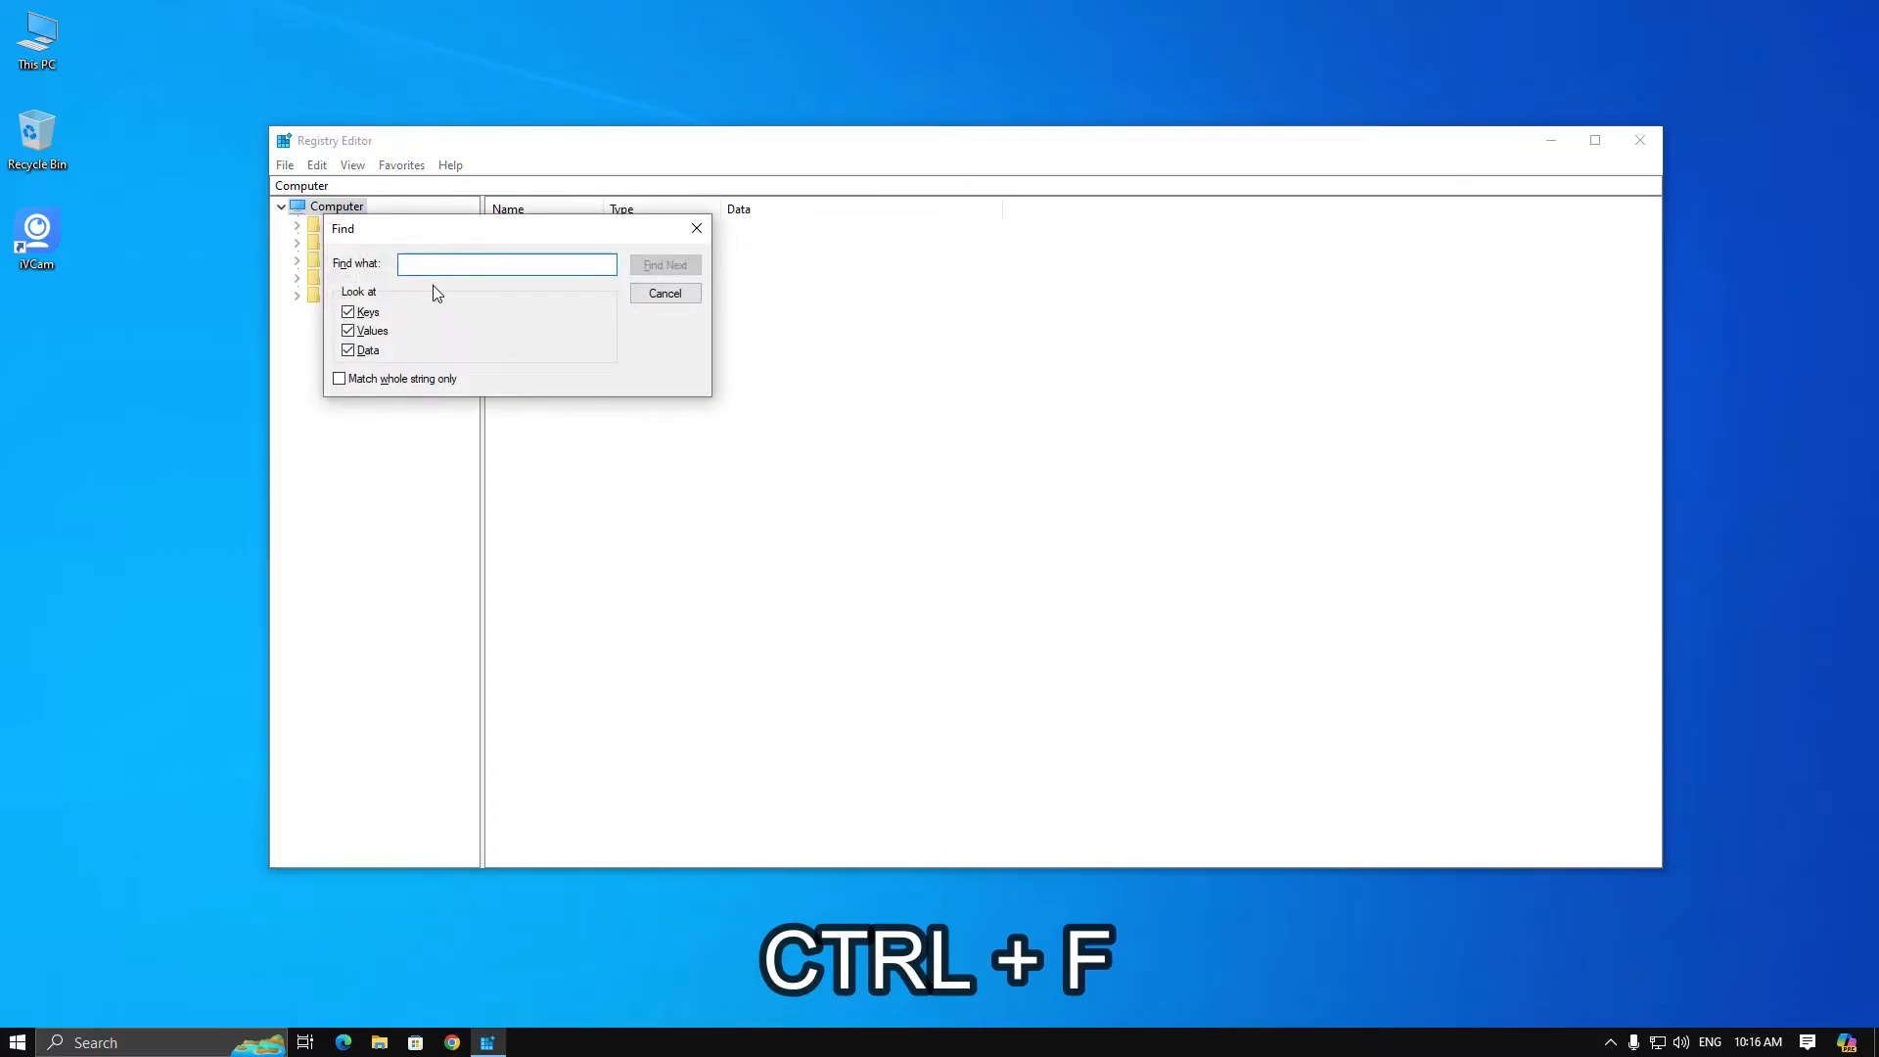
{"action": "left_click", "coordinate": [506, 265]}
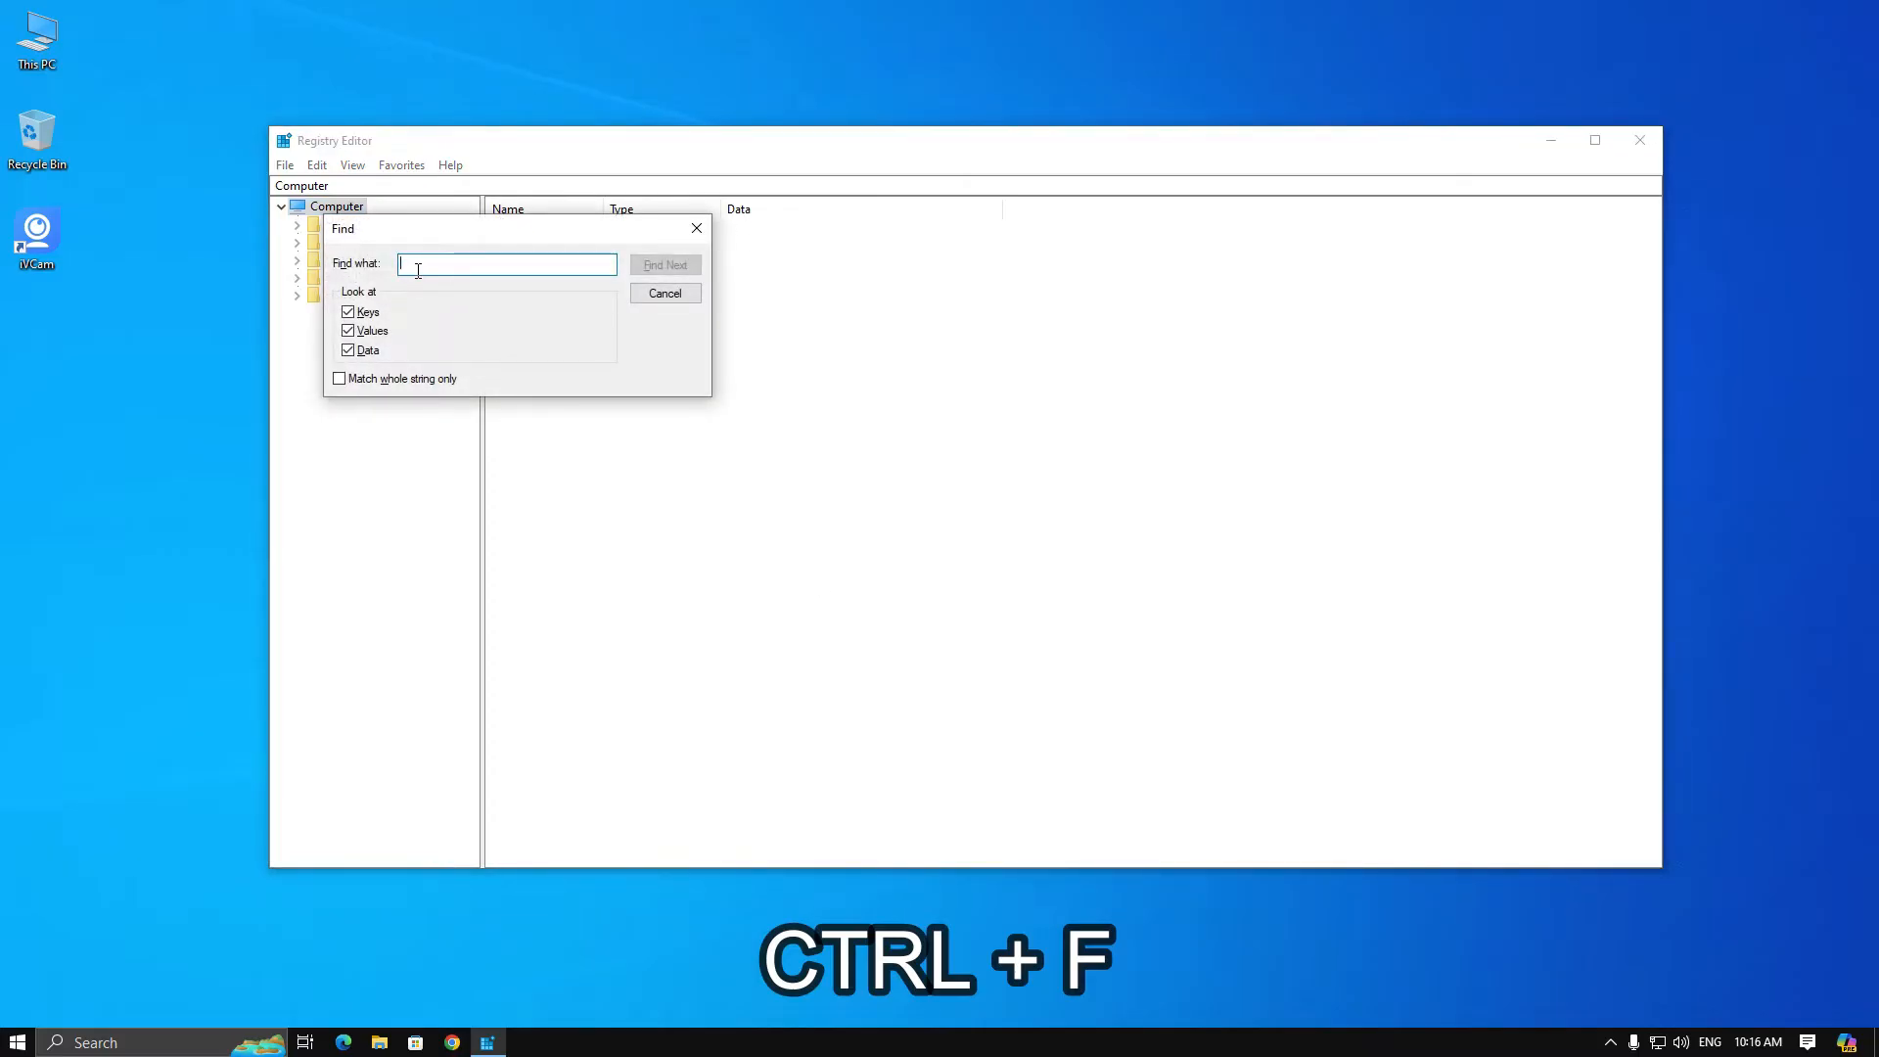
{"action": "type", "text": "e2esoft ivcam"}
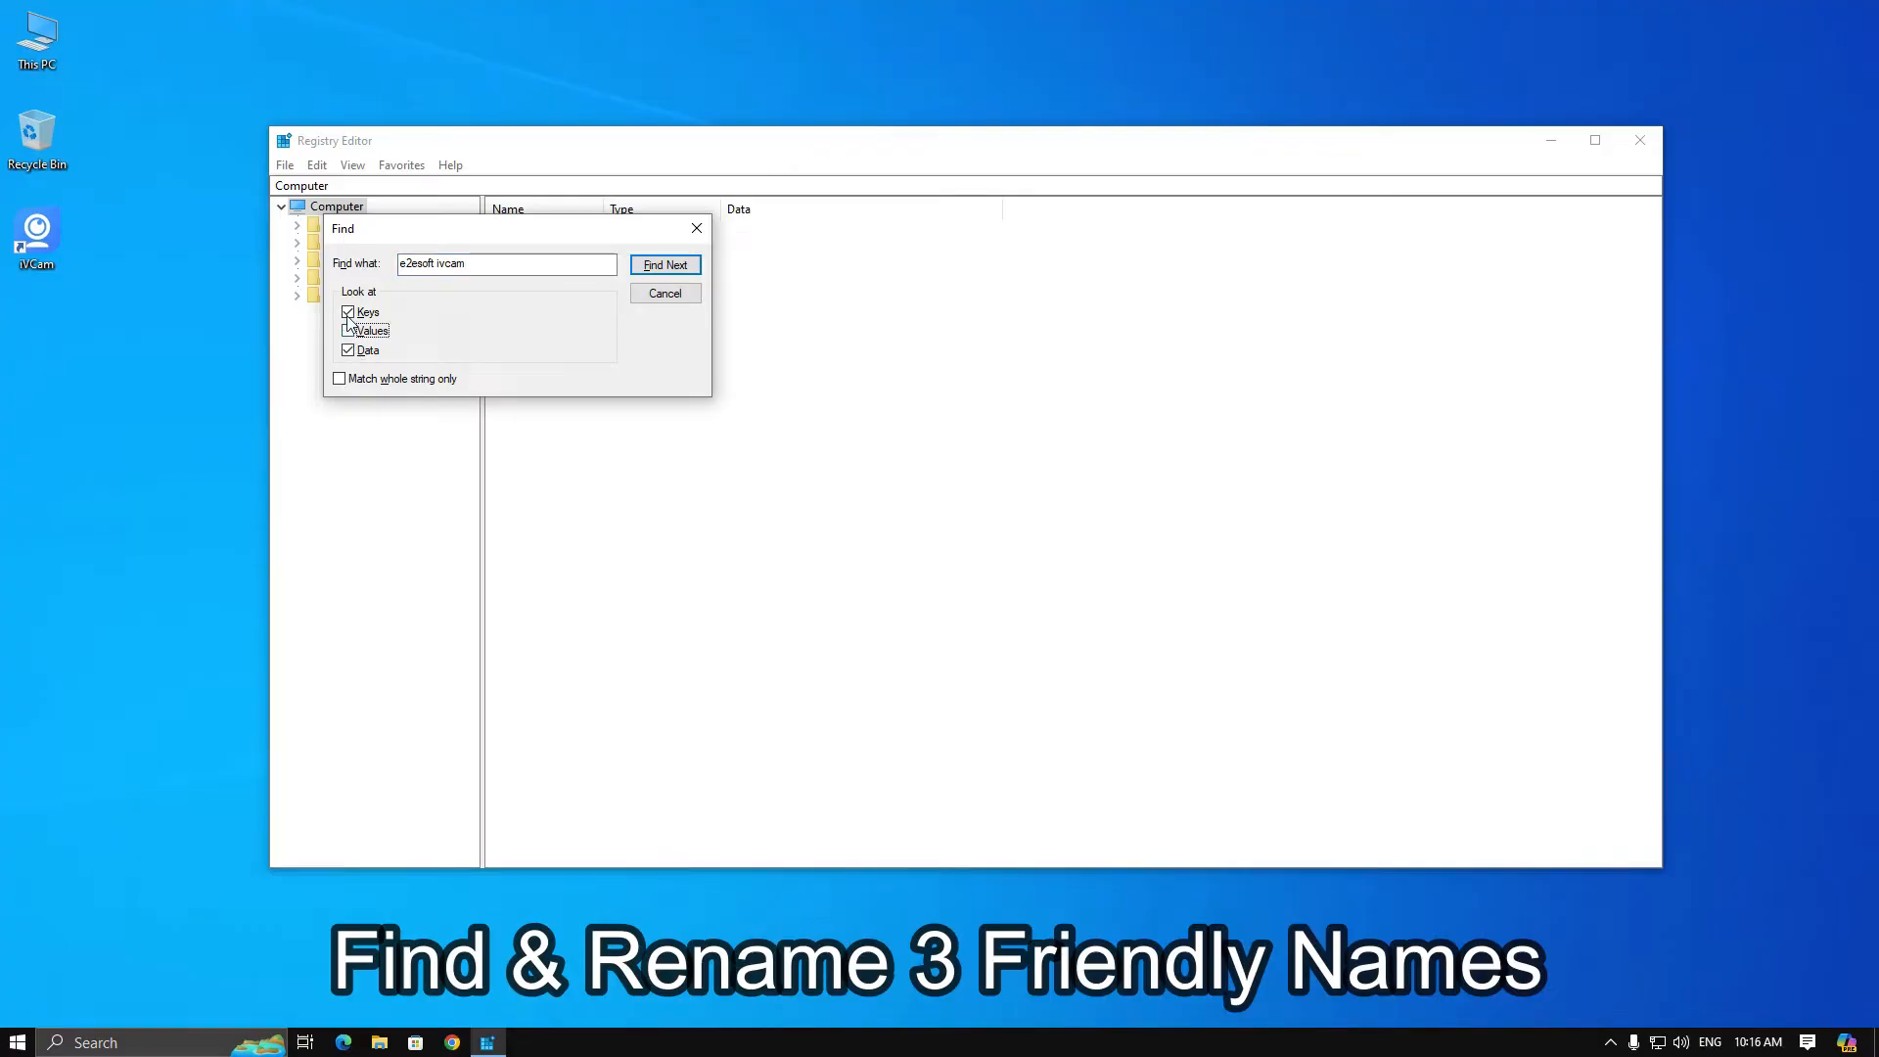
{"action": "left_click", "coordinate": [666, 266]}
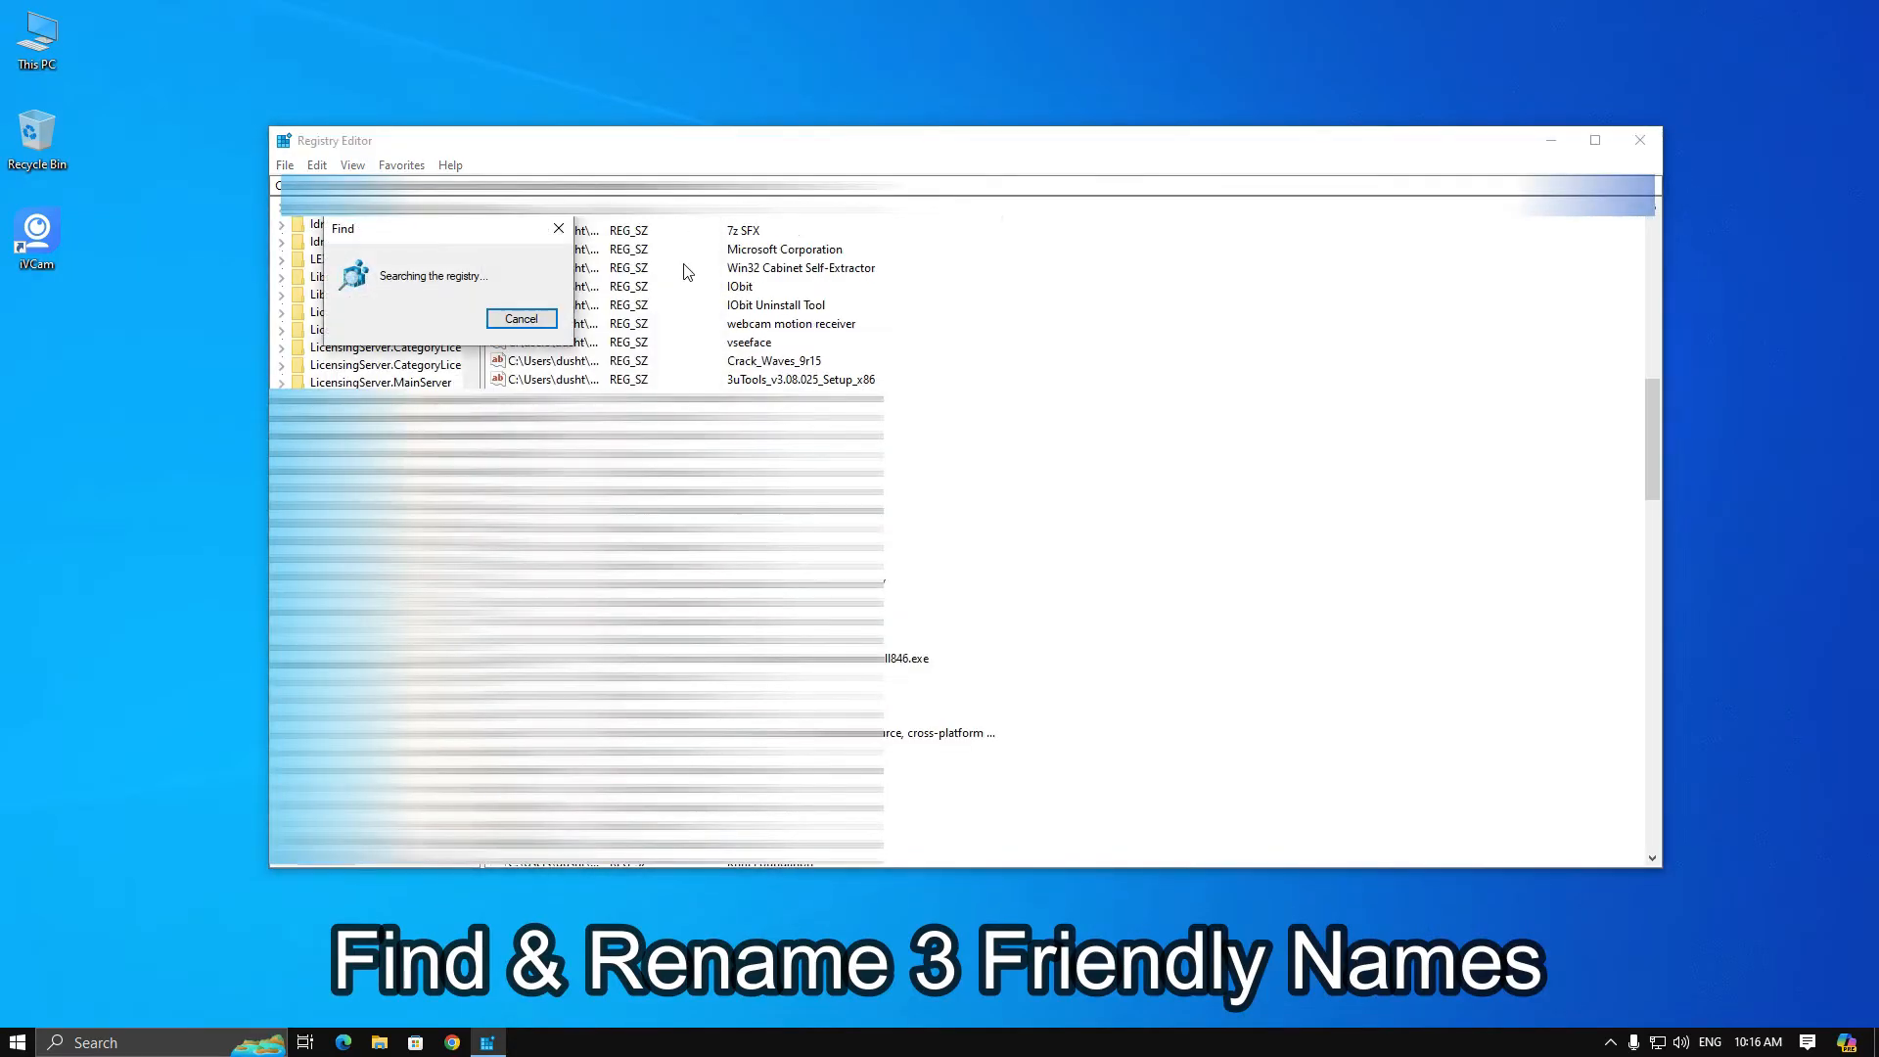
{"action": "left_click", "coordinate": [519, 317]}
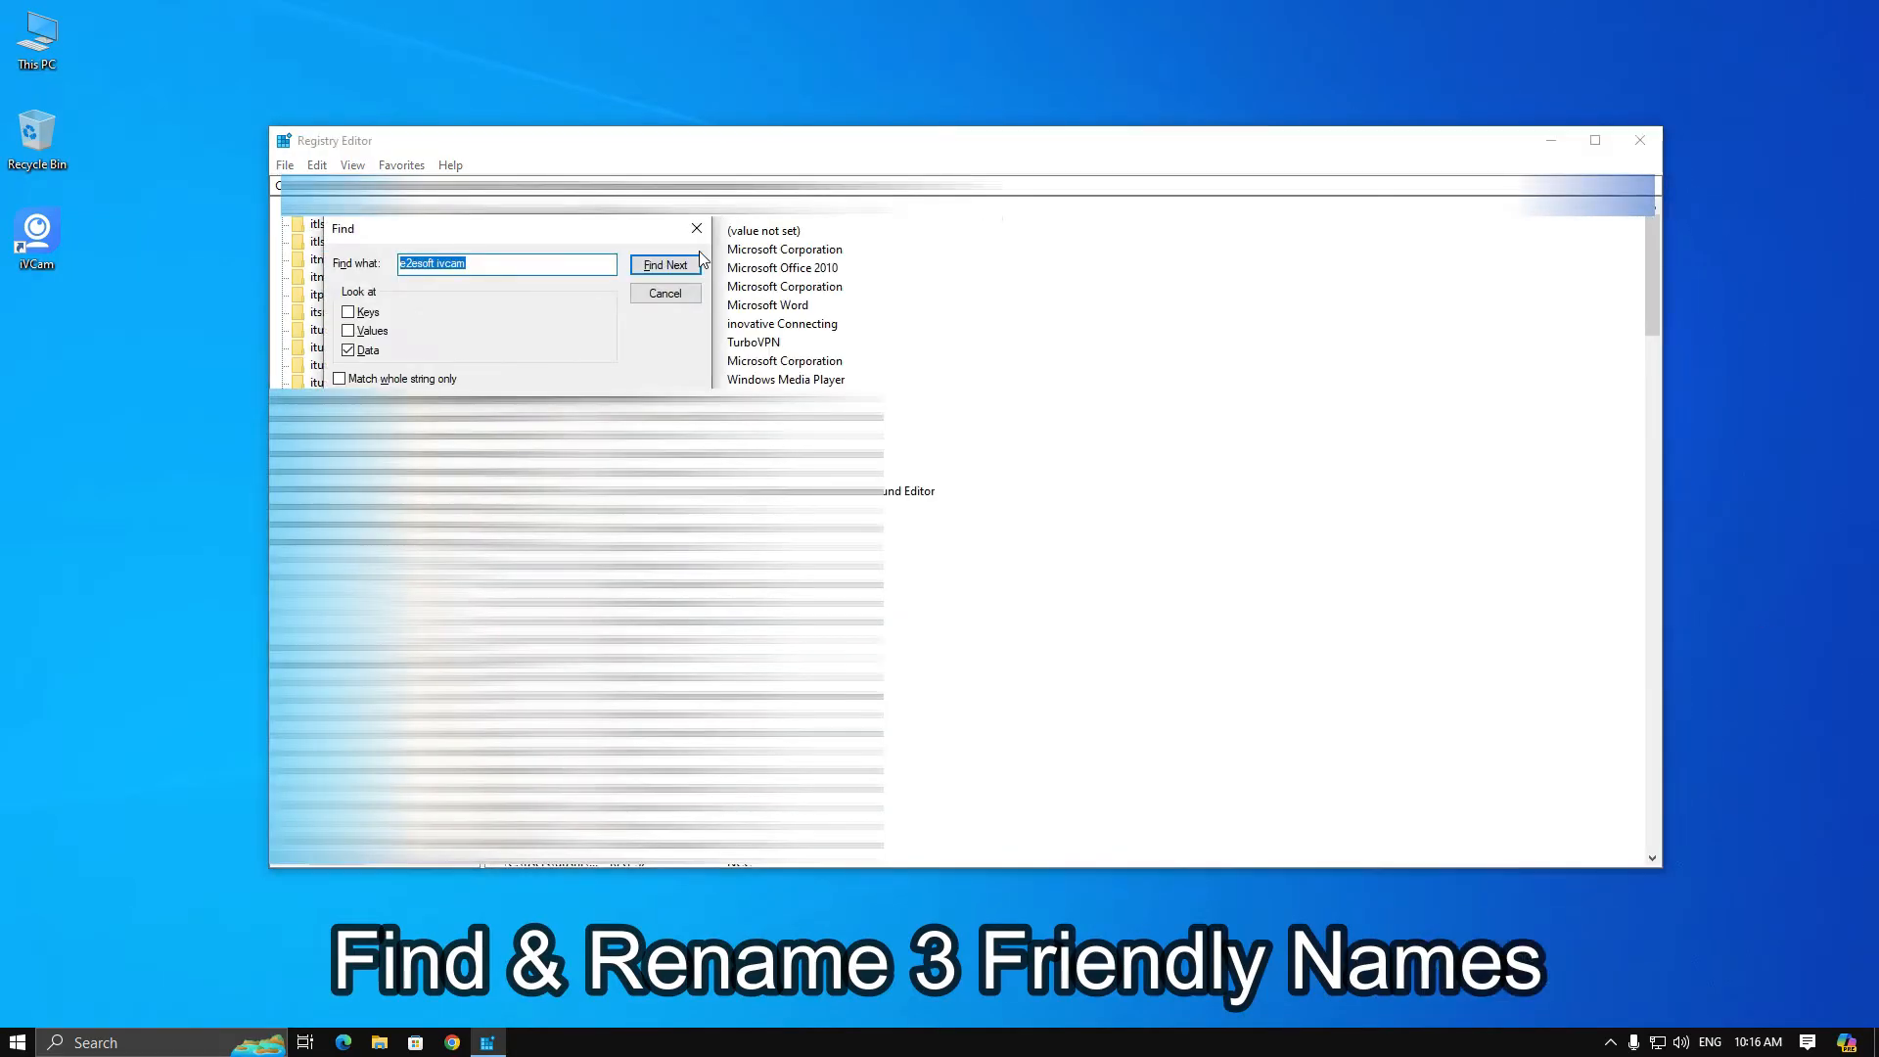
{"action": "left_click", "coordinate": [663, 265]}
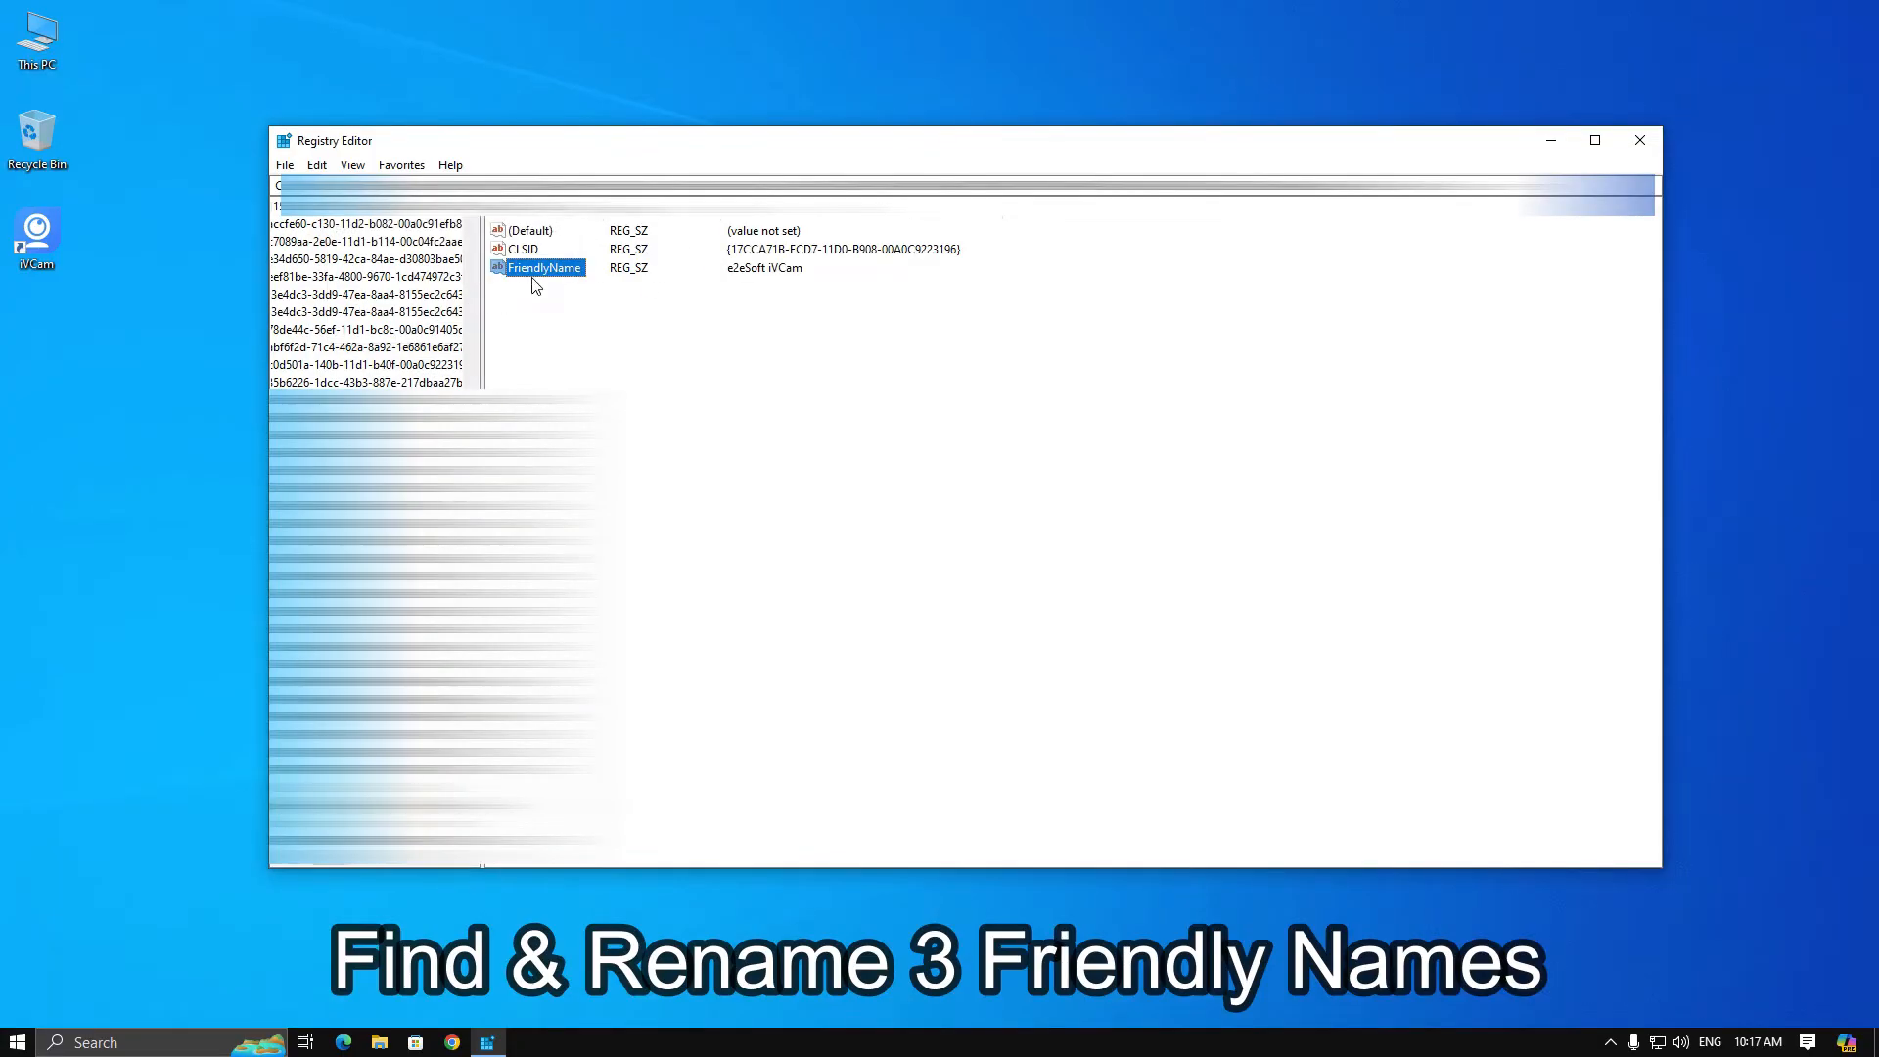
{"action": "mouse_move", "coordinate": [578, 285]}
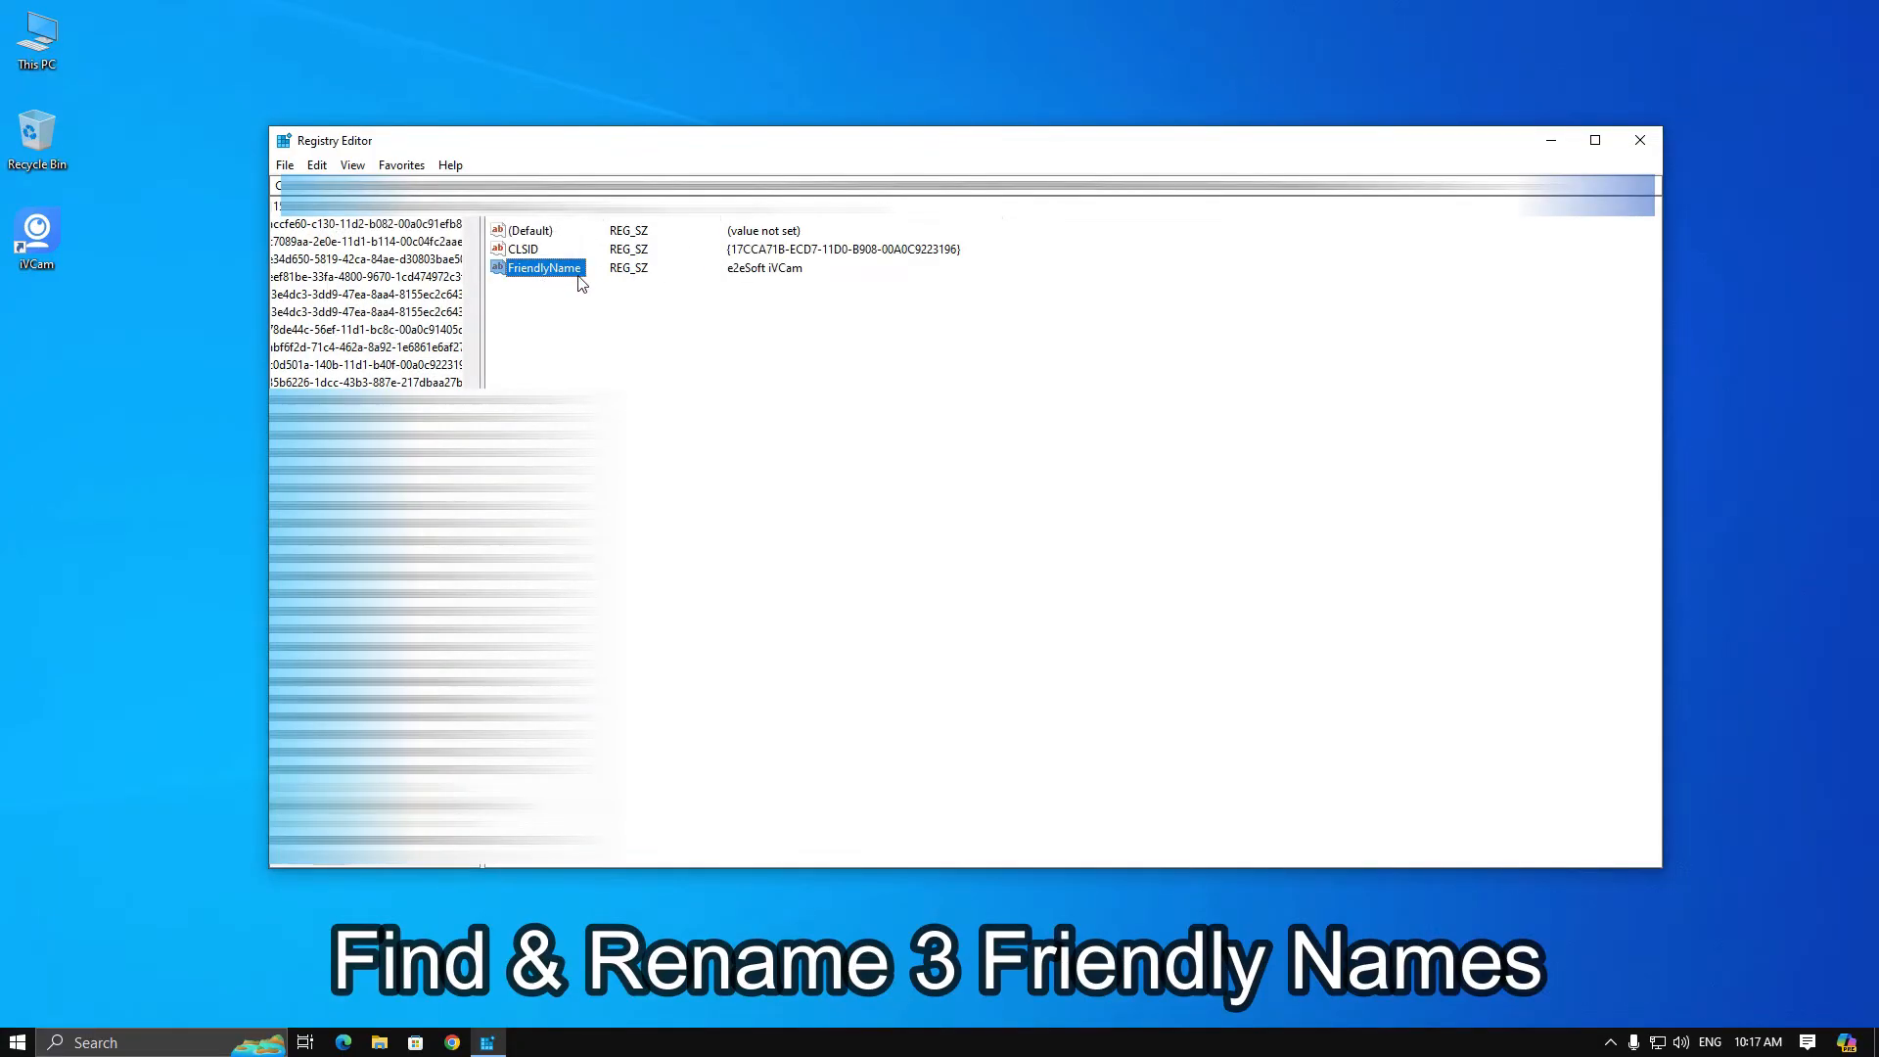
Rename both FriendlyName values from 'e2eSoft iVCam' to 'DuMa YT HD Cam', then close Registry Editor
{"action": "double_click", "coordinate": [546, 267]}
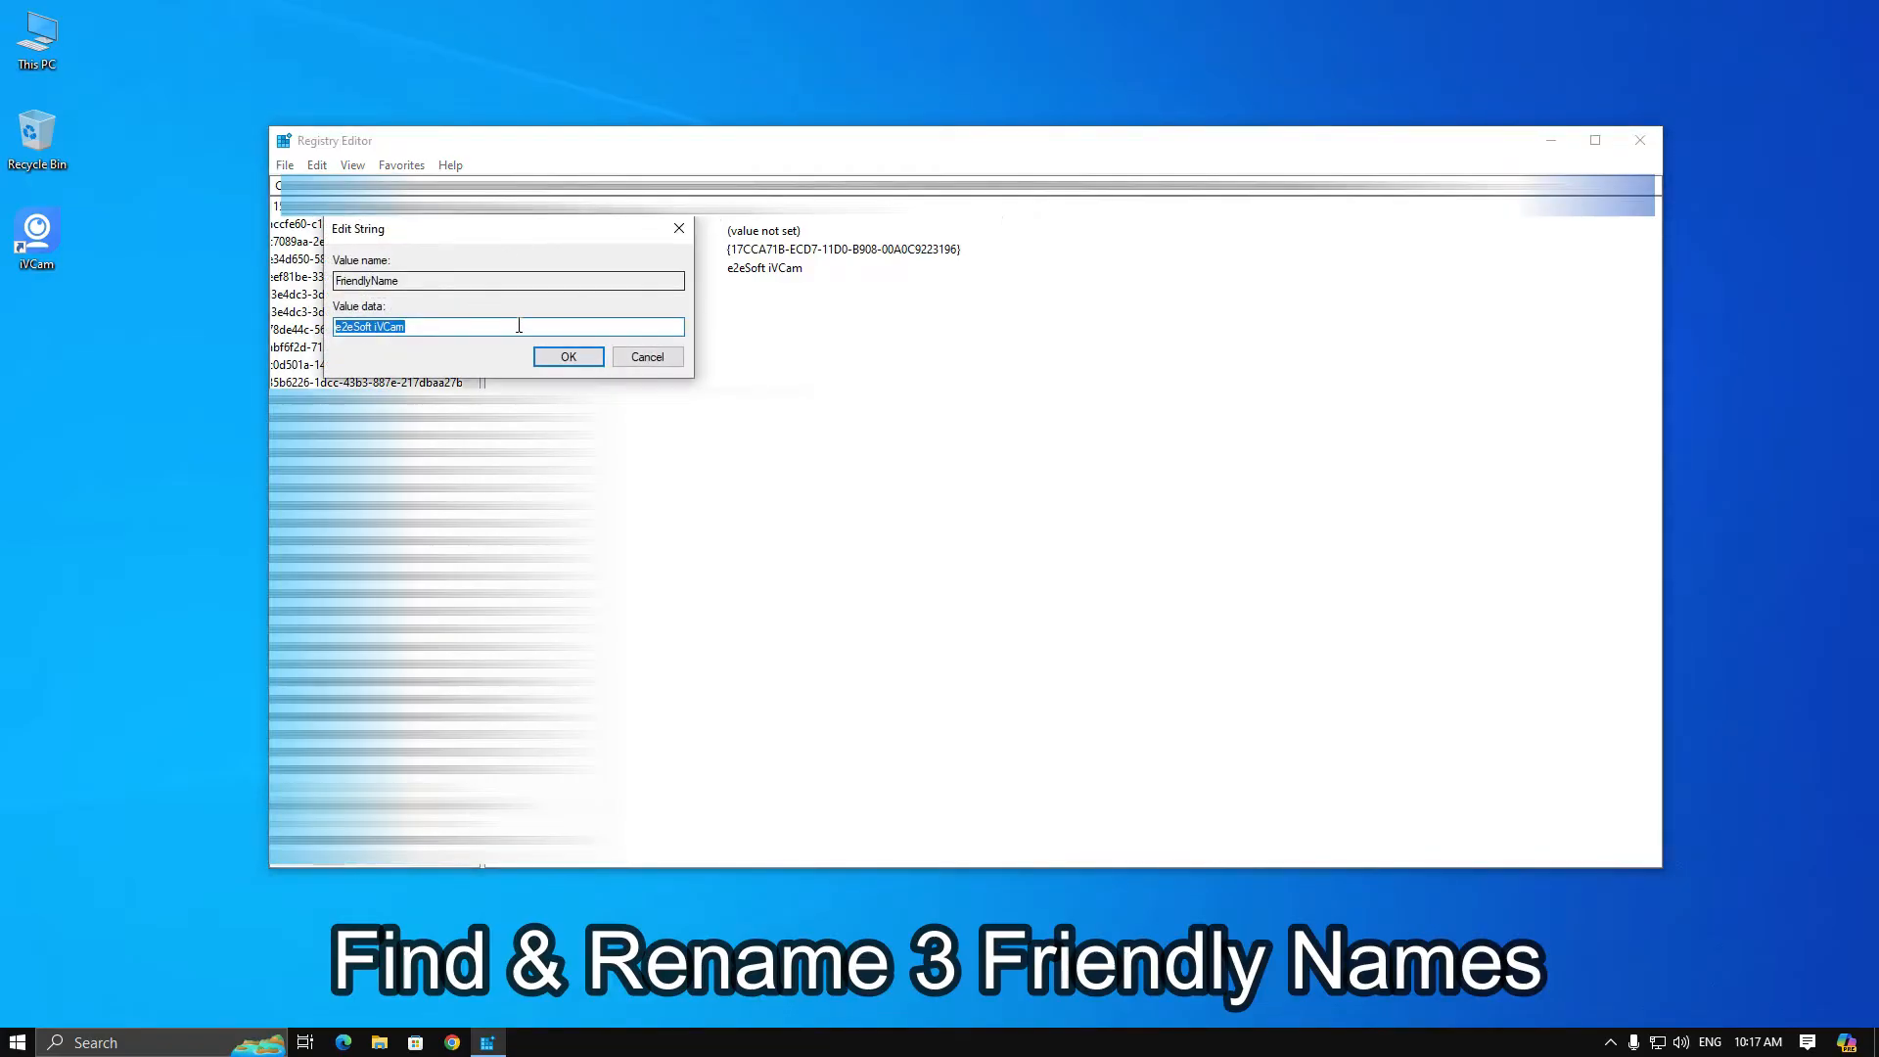
{"action": "type", "text": "Du"}
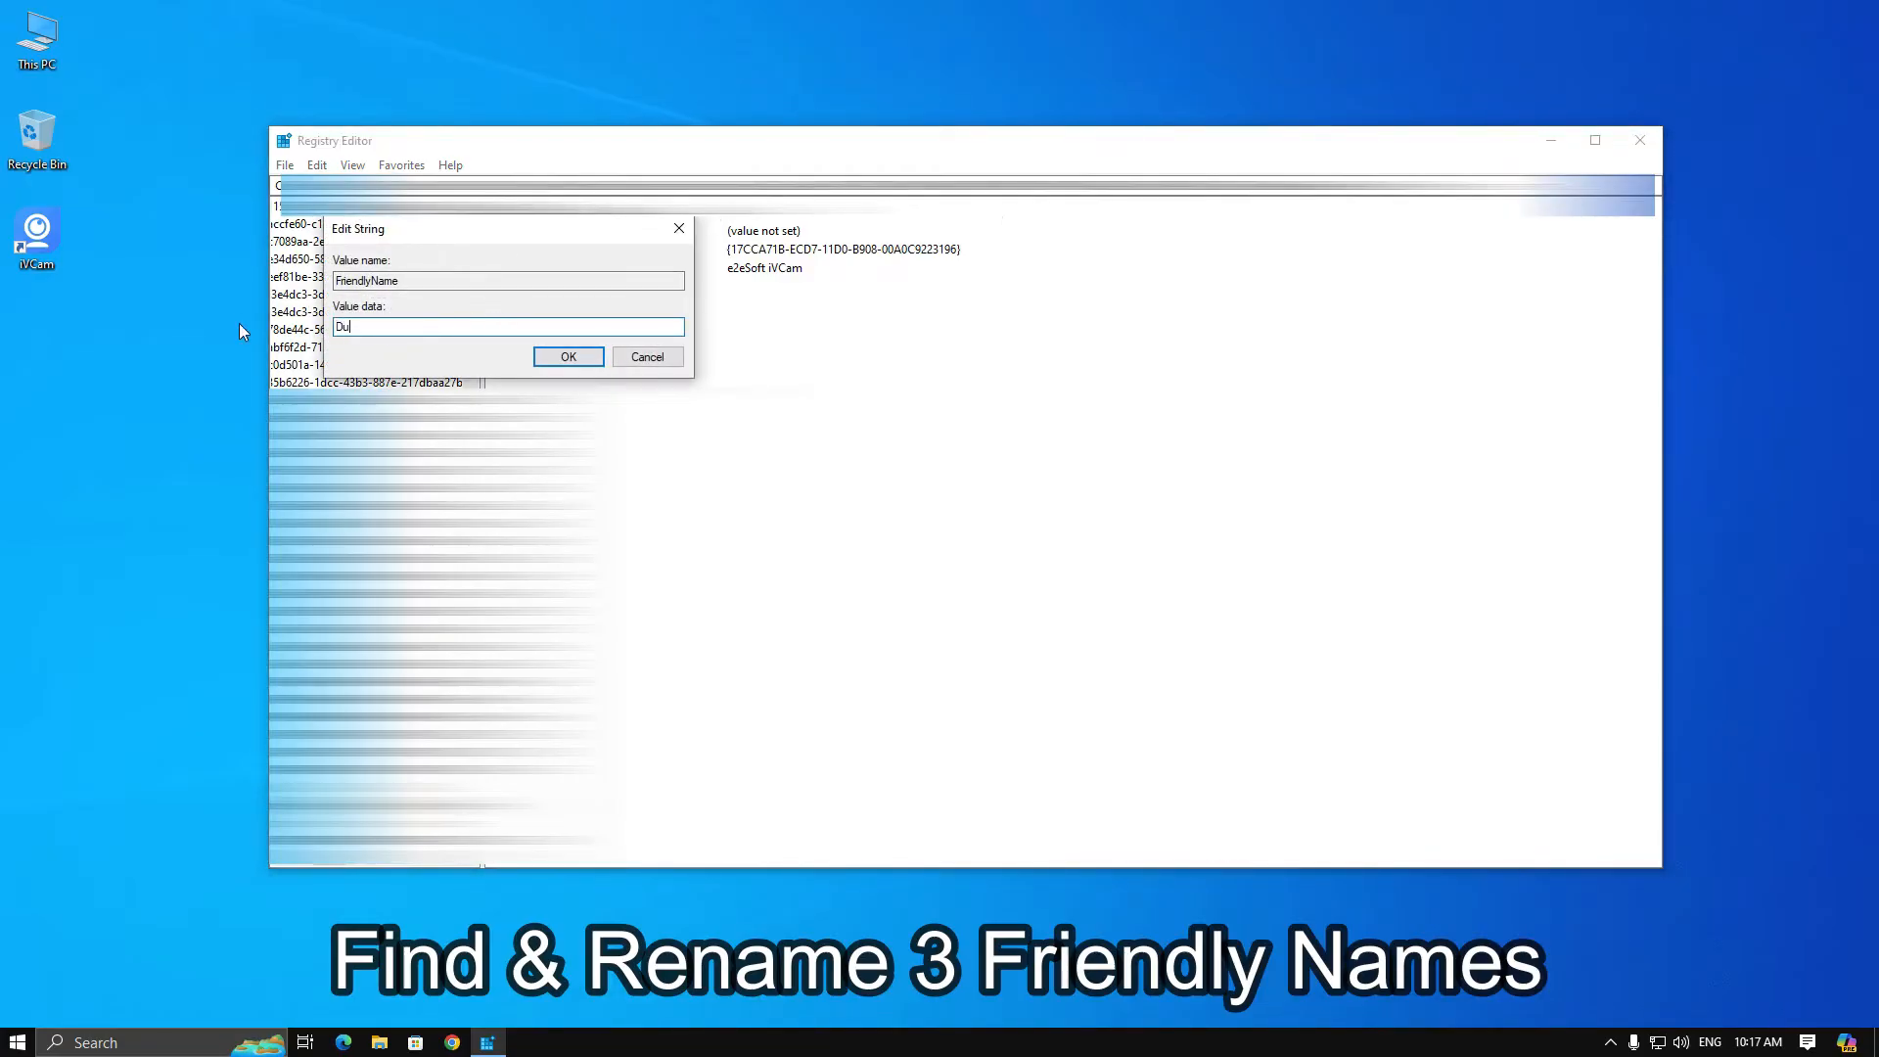
{"action": "type", "text": "Ma"}
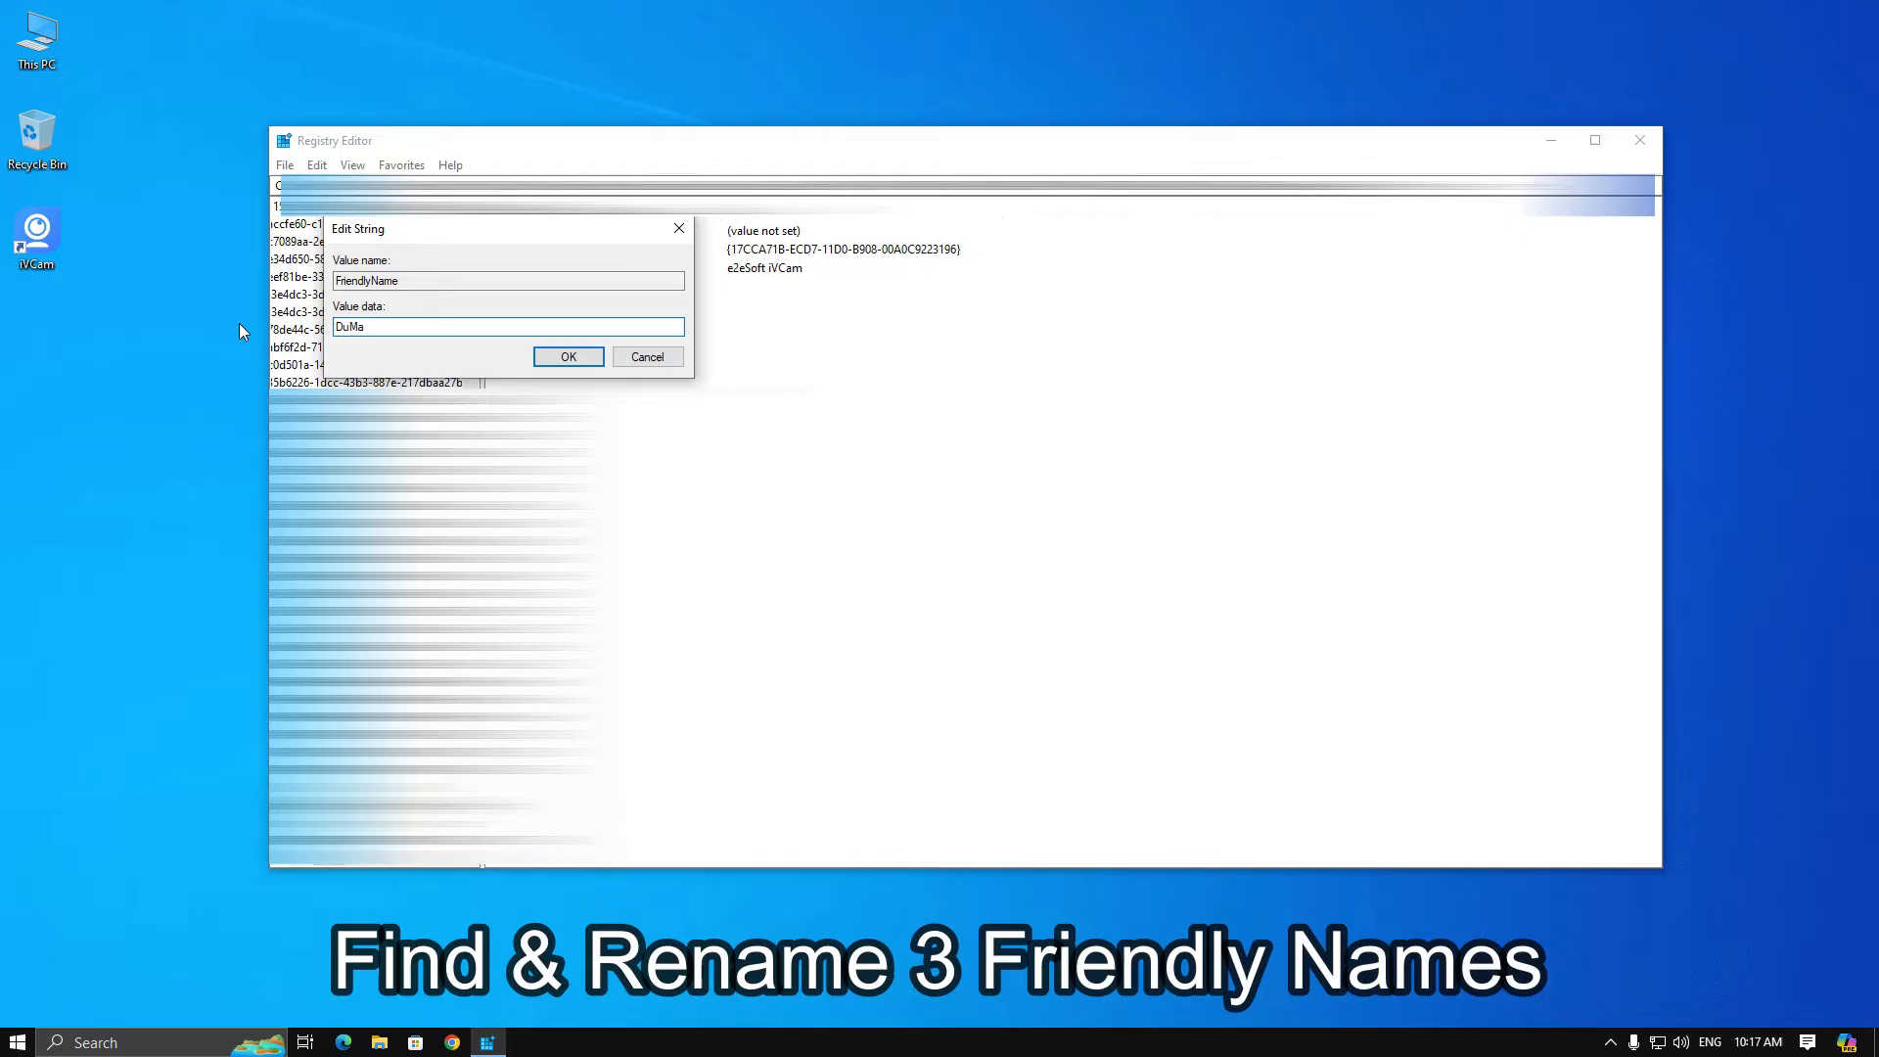
{"action": "type", "text": "YT"}
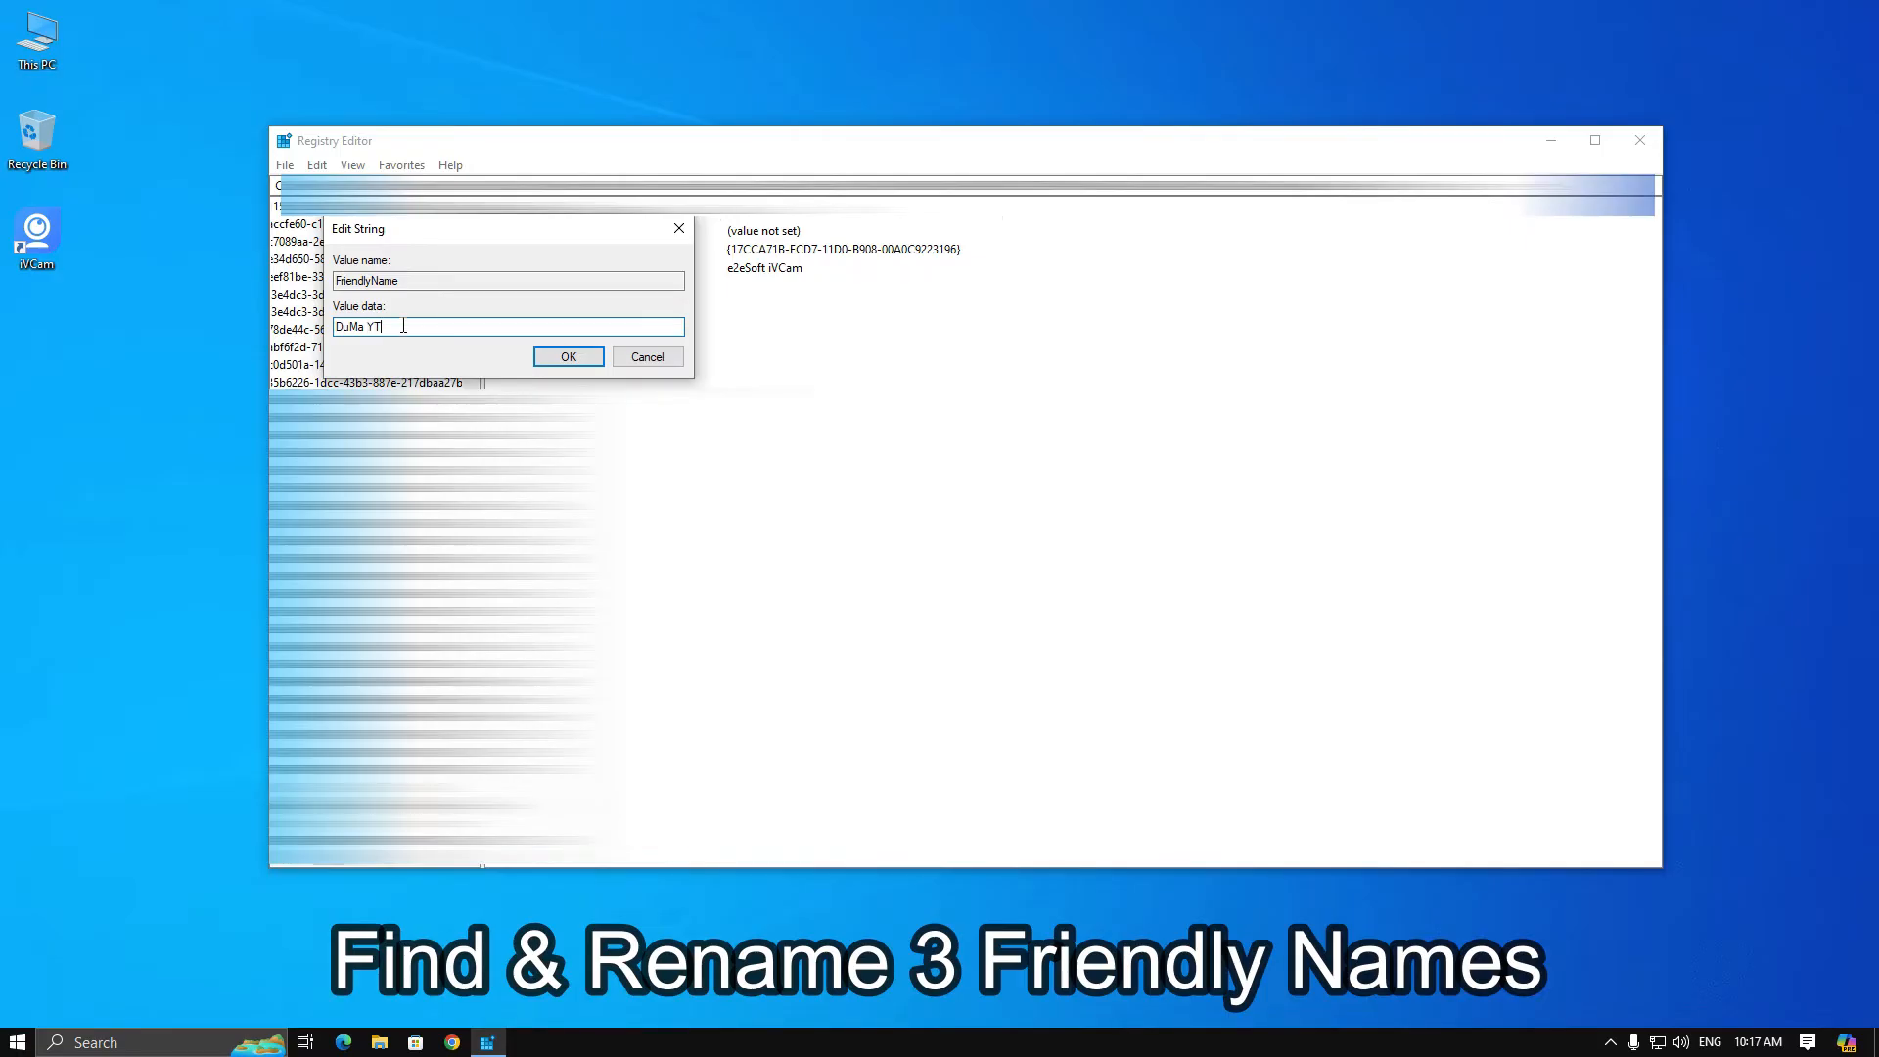
{"action": "type", "text": "HD Cam"}
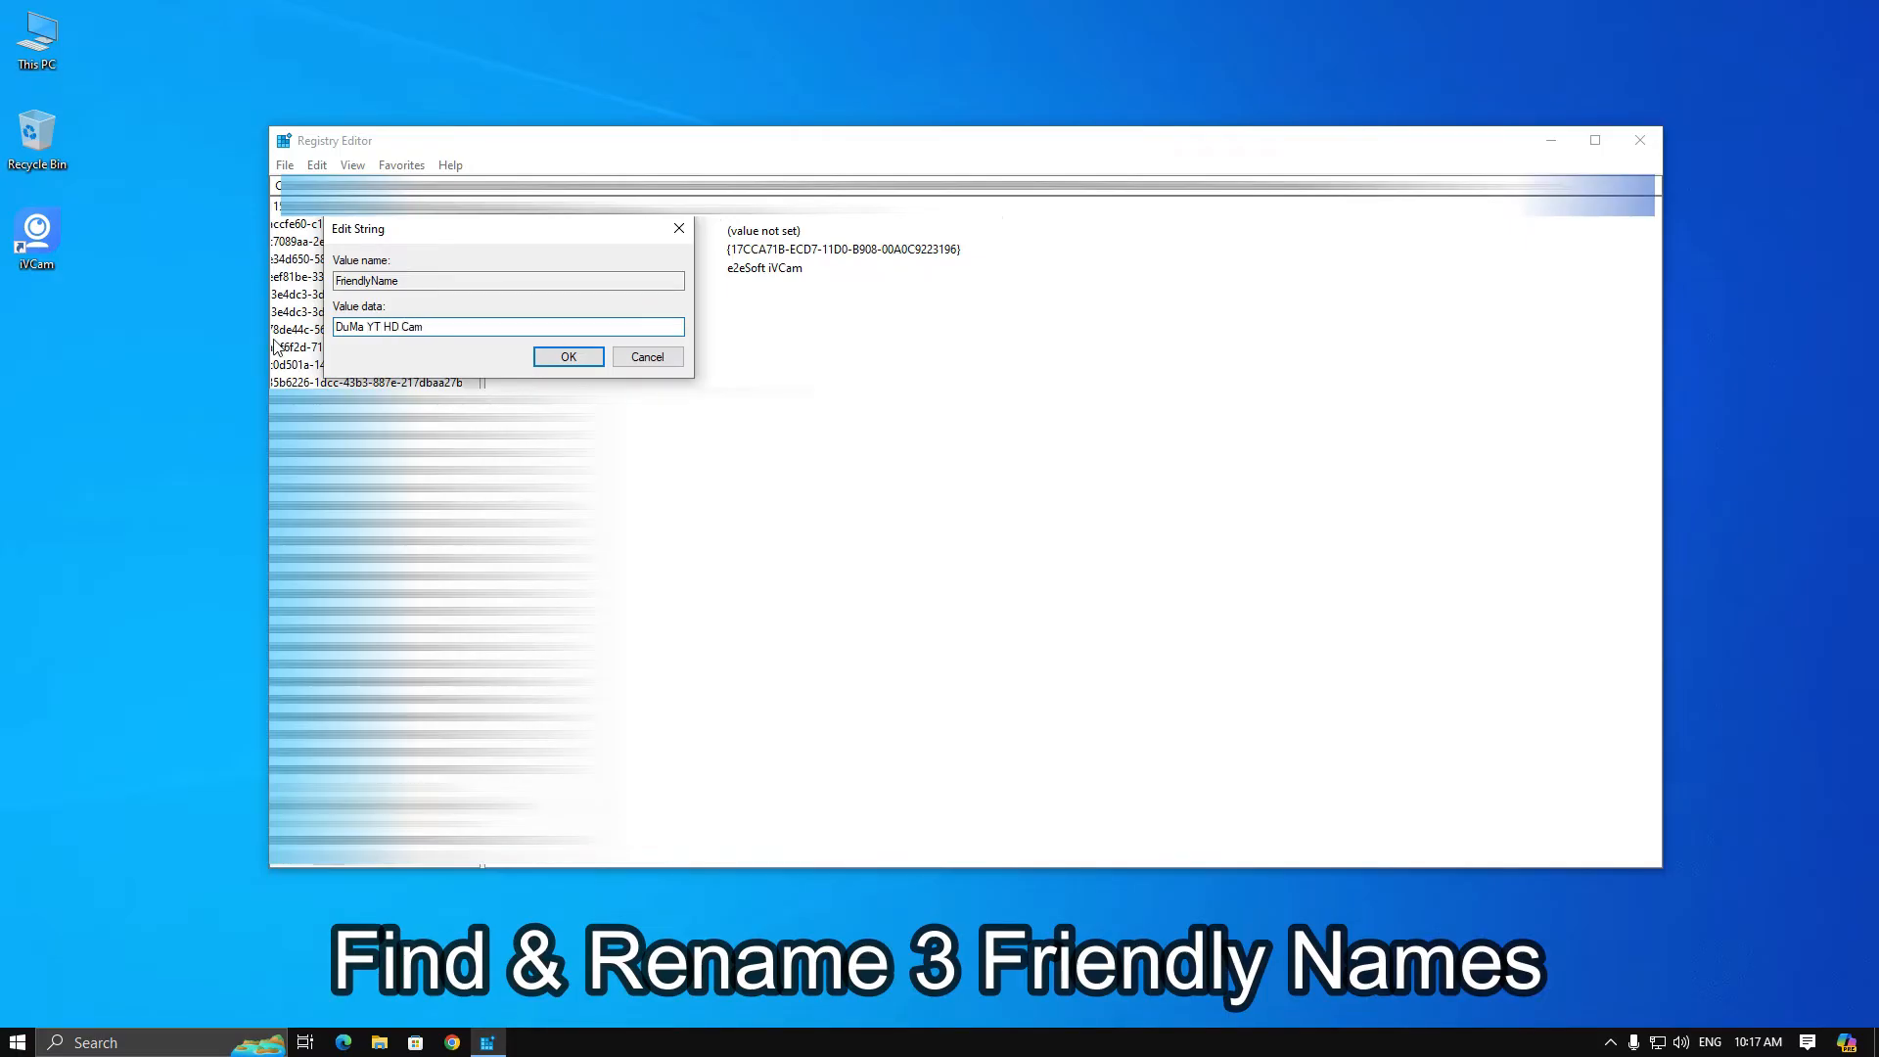
{"action": "left_click", "coordinate": [568, 356]}
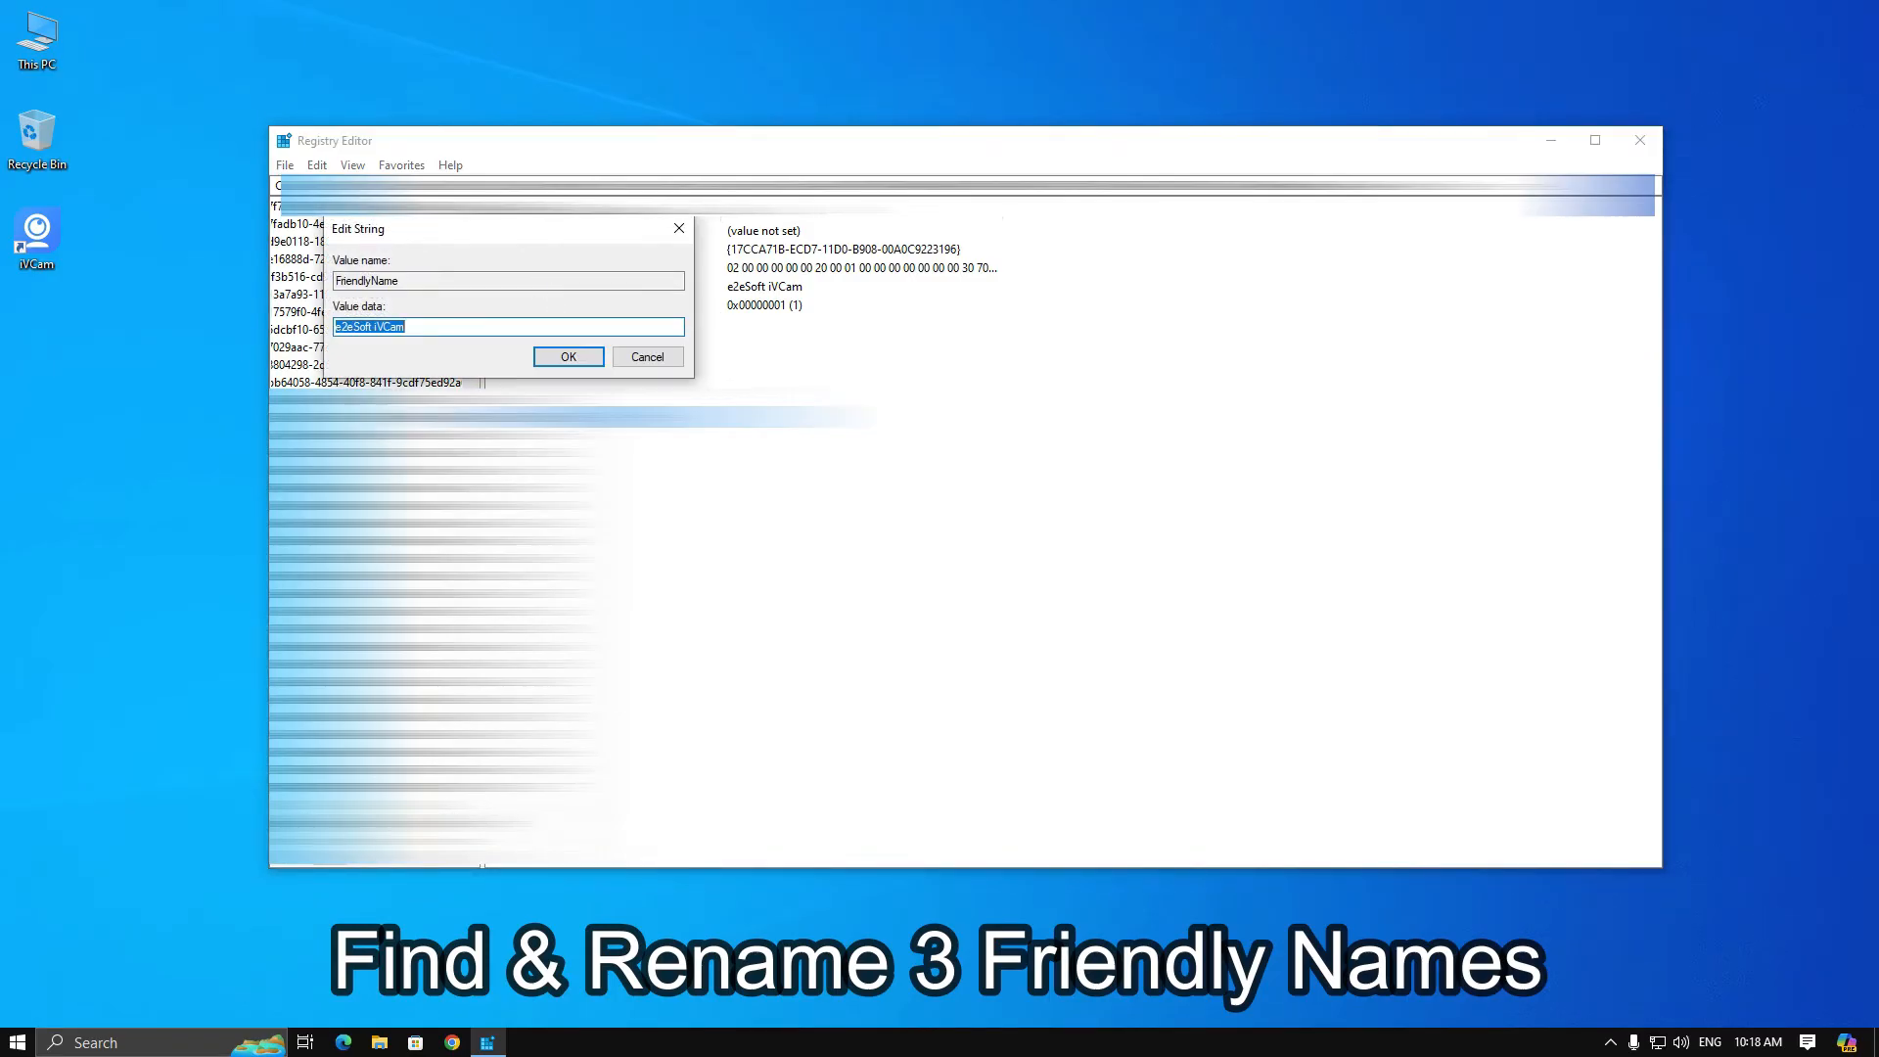
{"action": "left_click", "coordinate": [567, 356]}
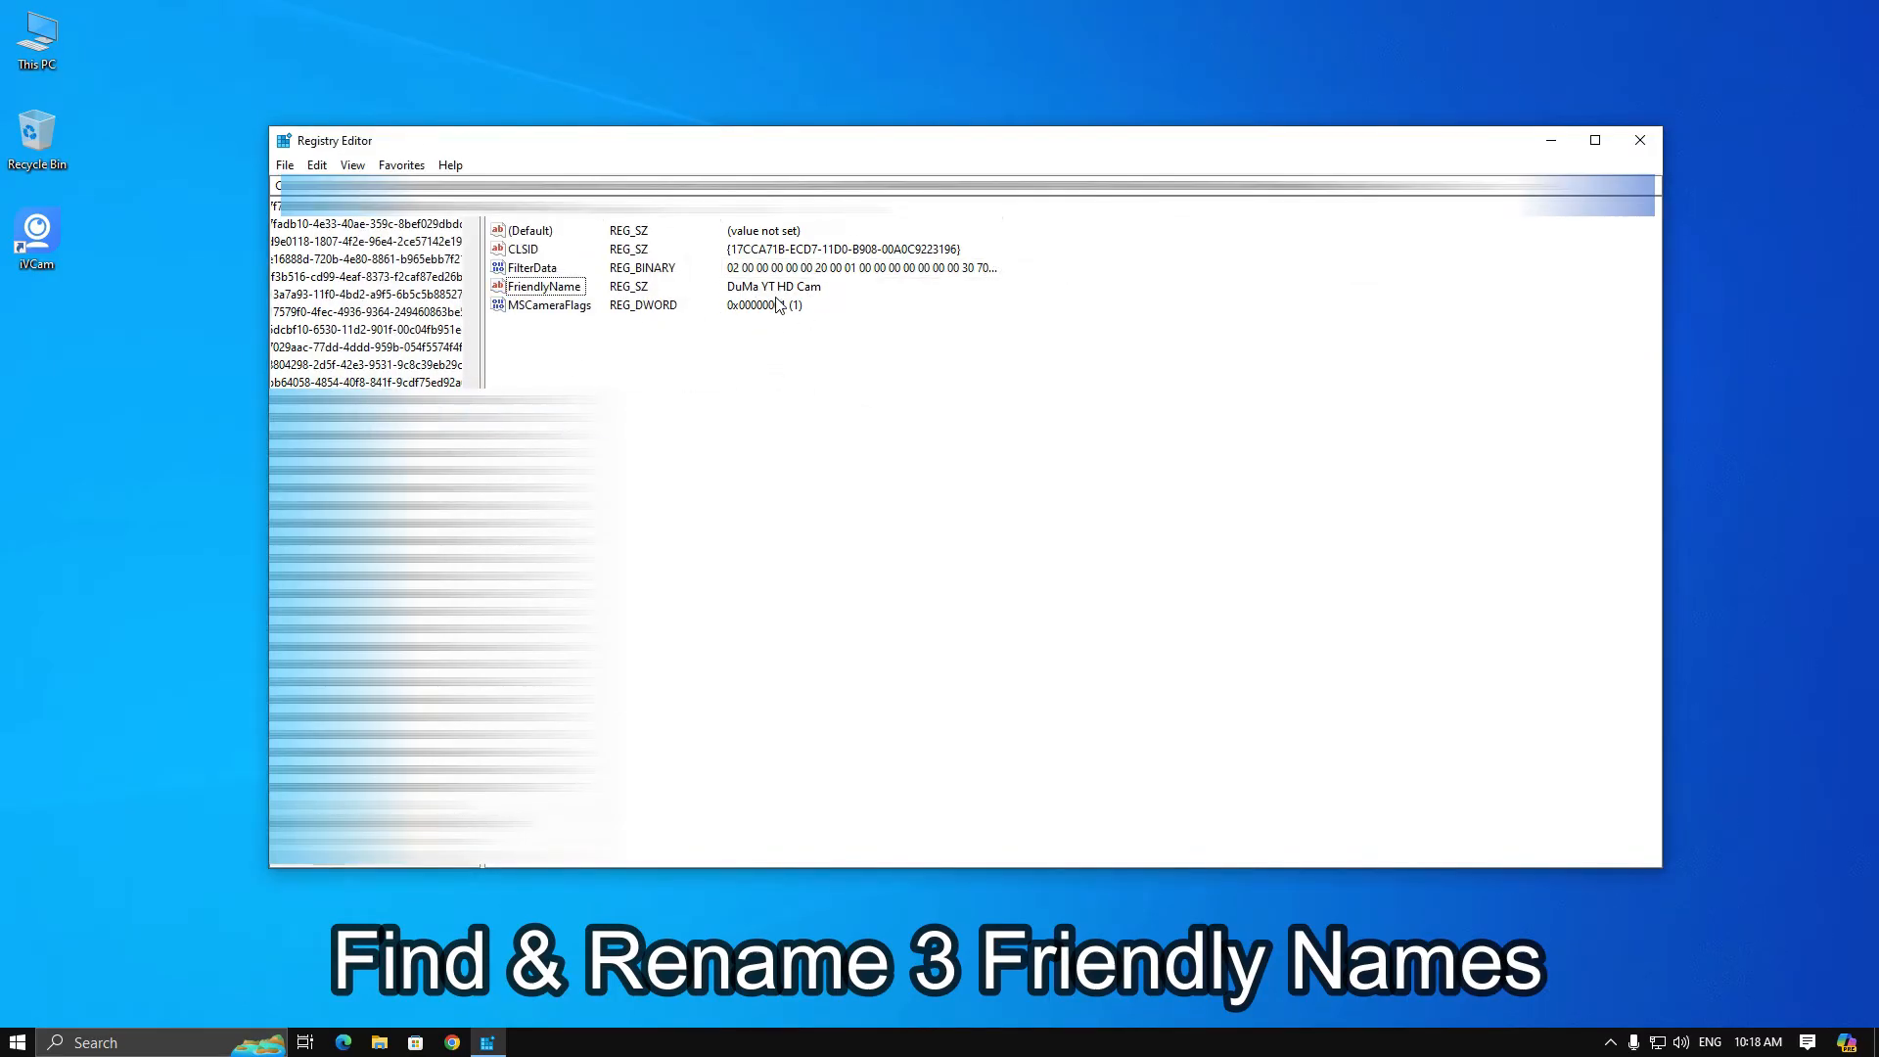
{"action": "left_click", "coordinate": [1639, 140]}
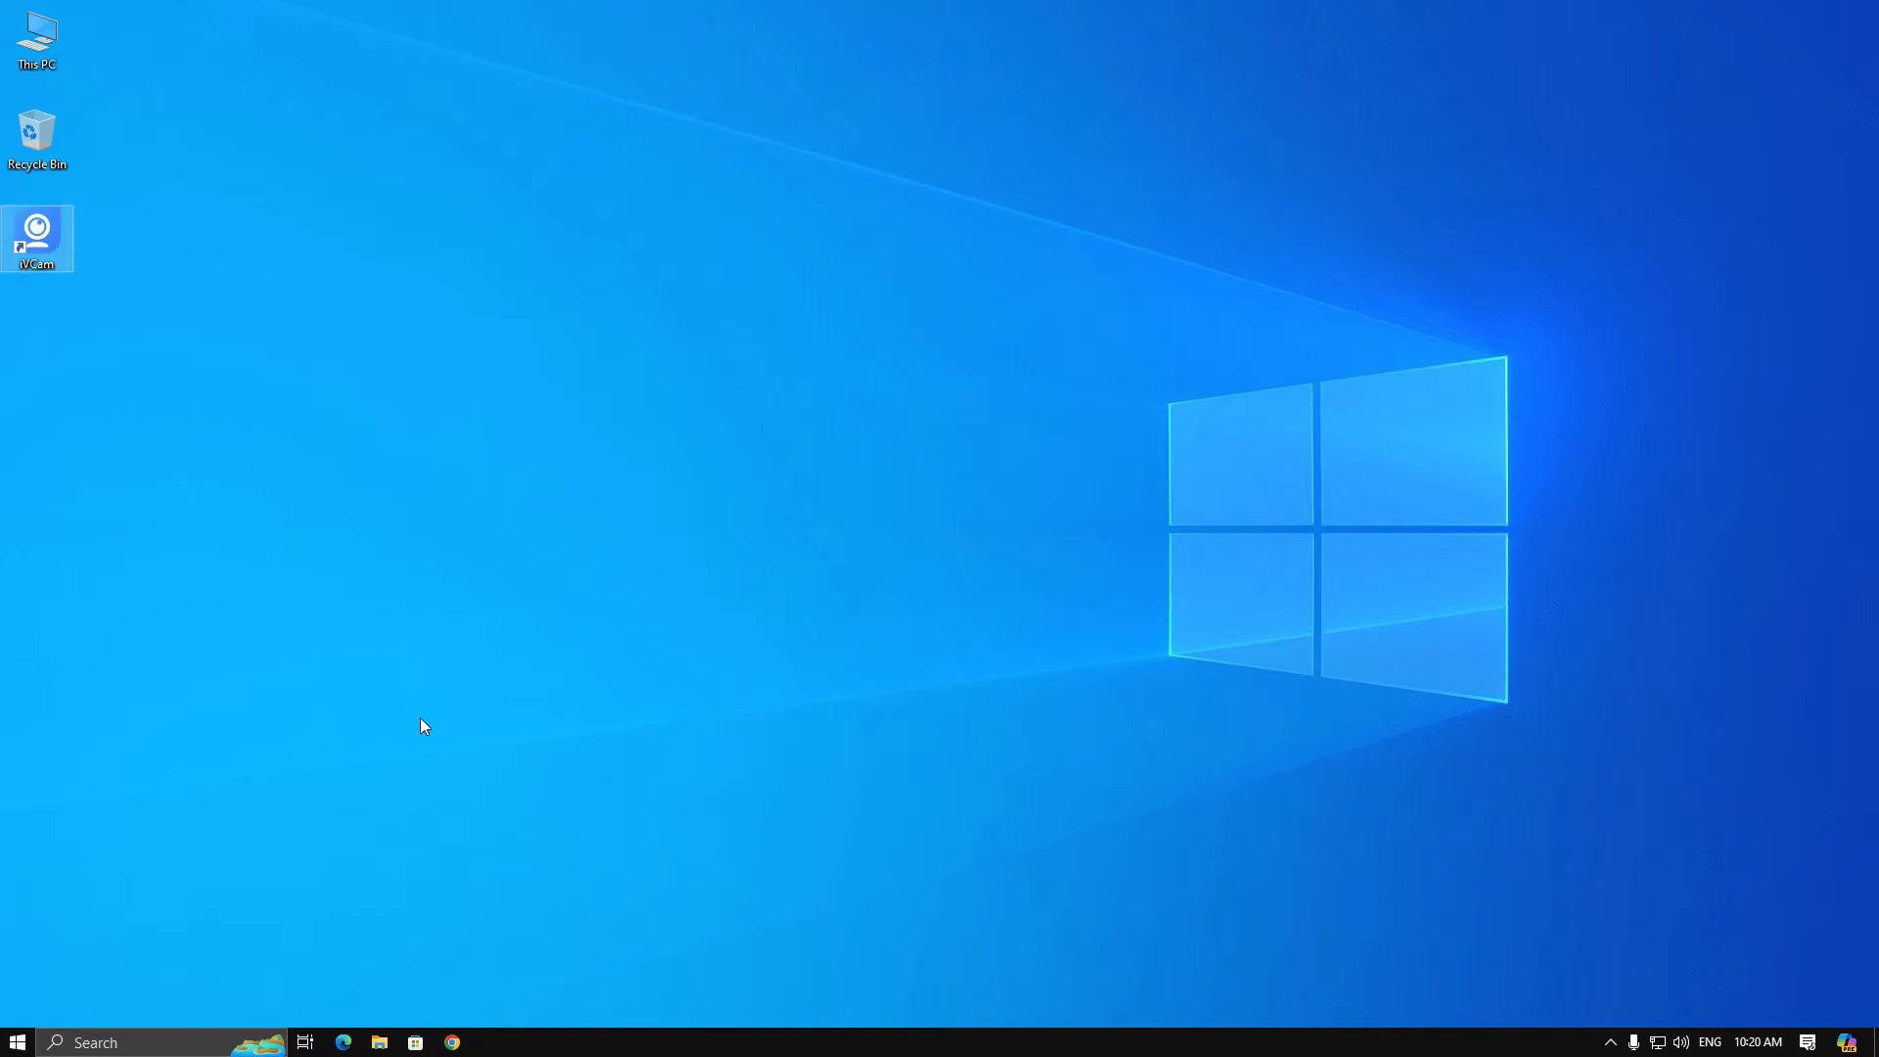
Launch iVCam from the desktop shortcut and dismiss the phone connection notification
{"action": "double_click", "coordinate": [38, 239]}
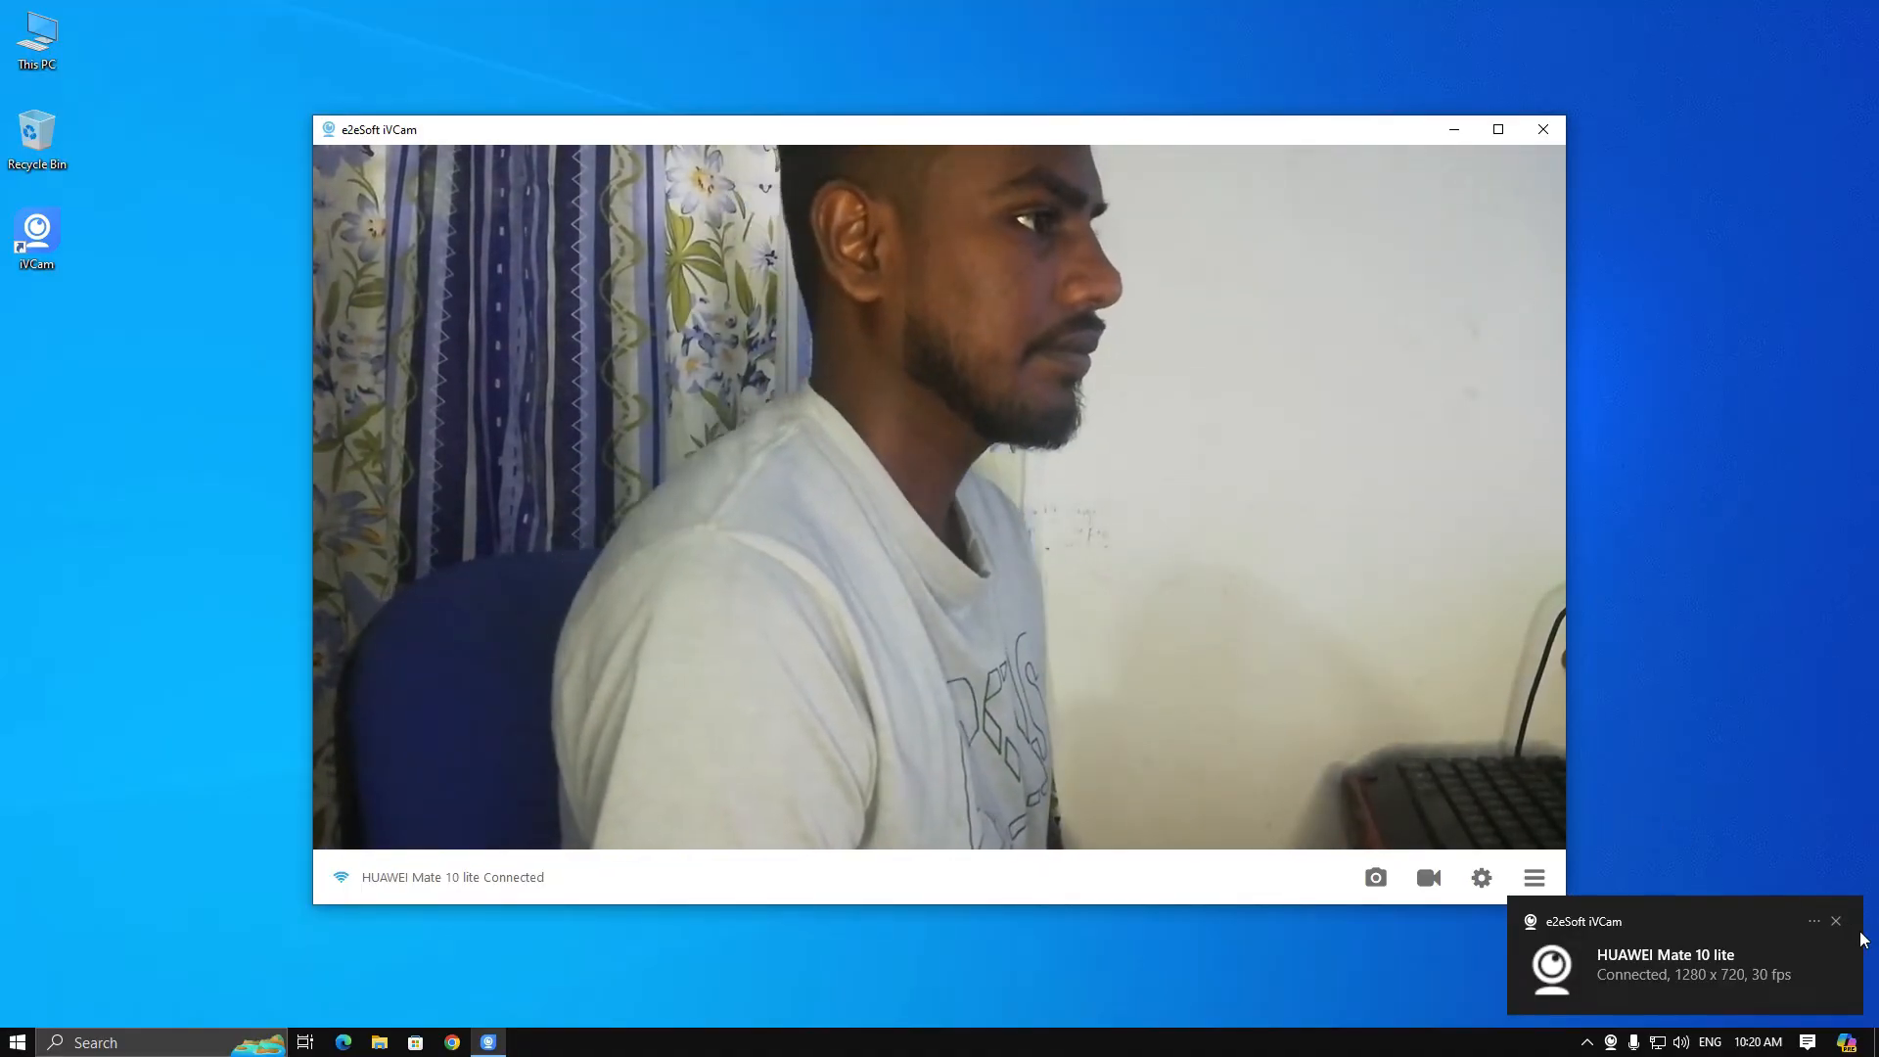
{"action": "left_click", "coordinate": [1543, 128]}
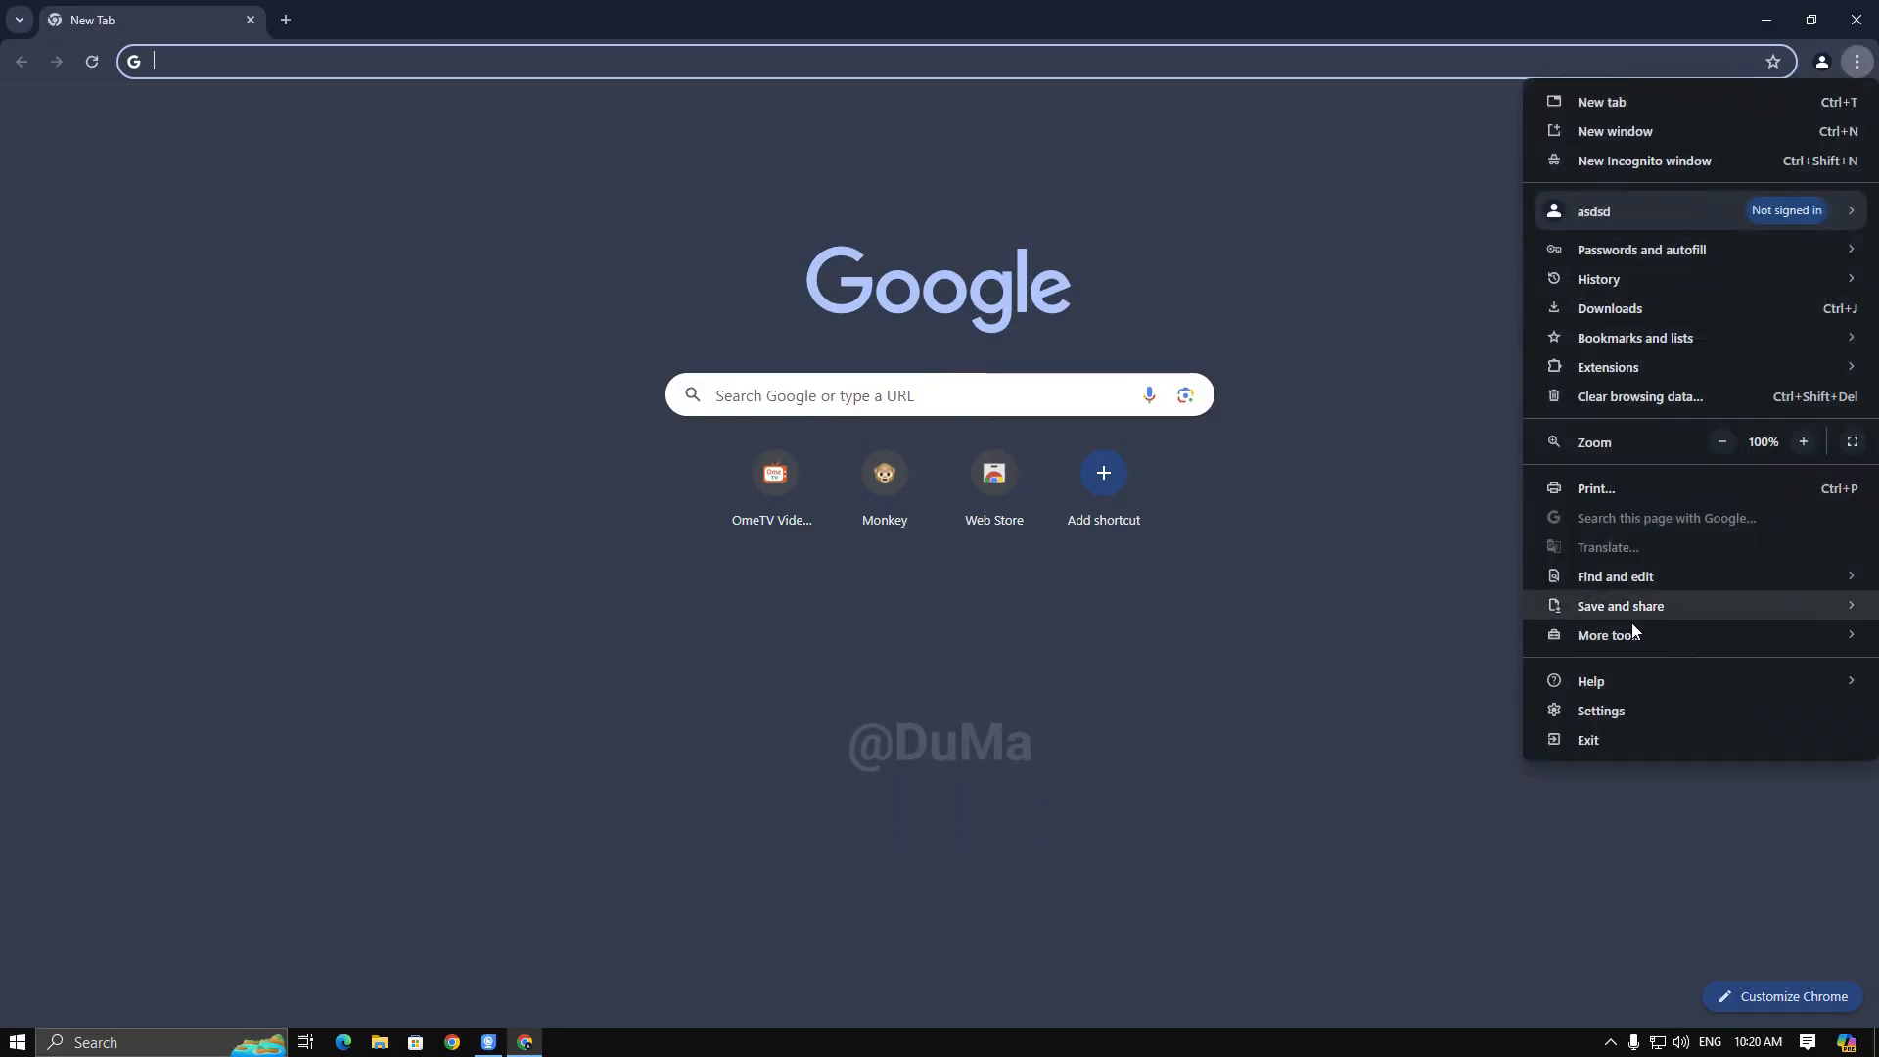
Open Chrome's camera settings and show the camera list with DuMa YT HD Cam
{"action": "left_click", "coordinate": [1601, 710]}
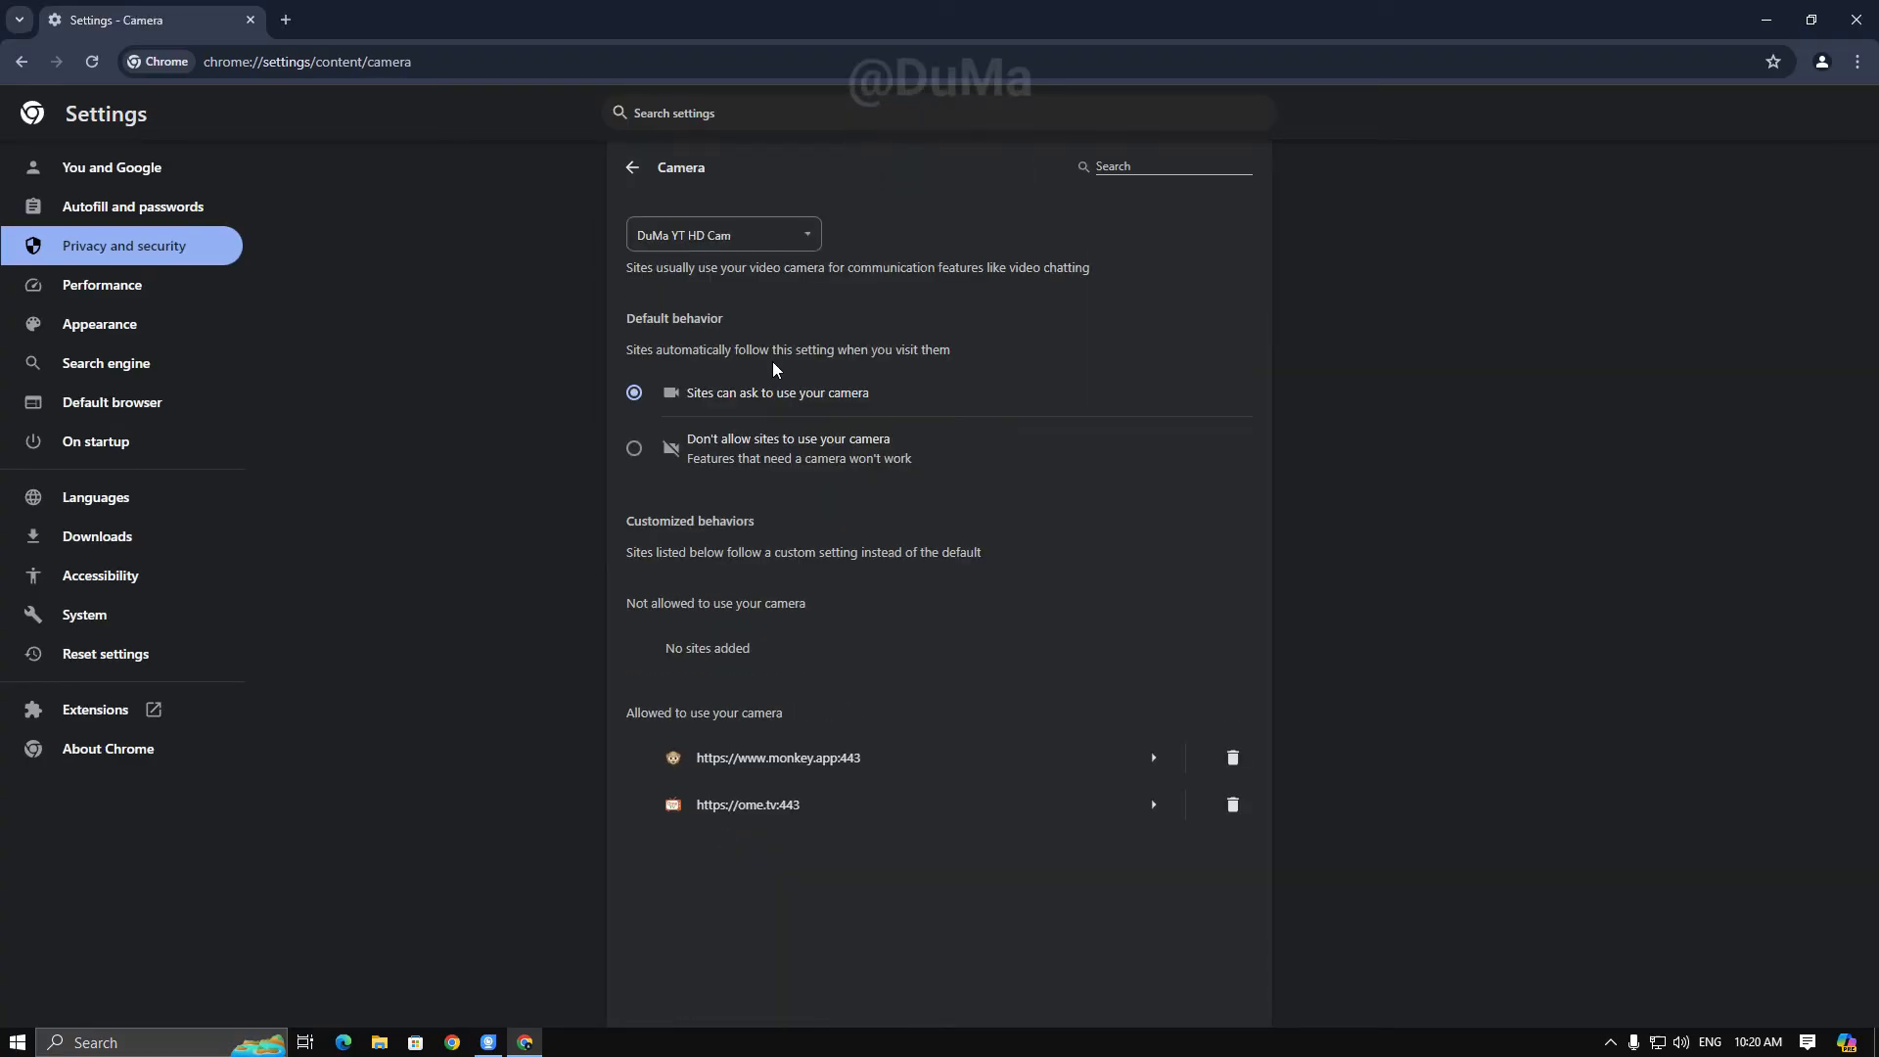
{"action": "left_click", "coordinate": [721, 234]}
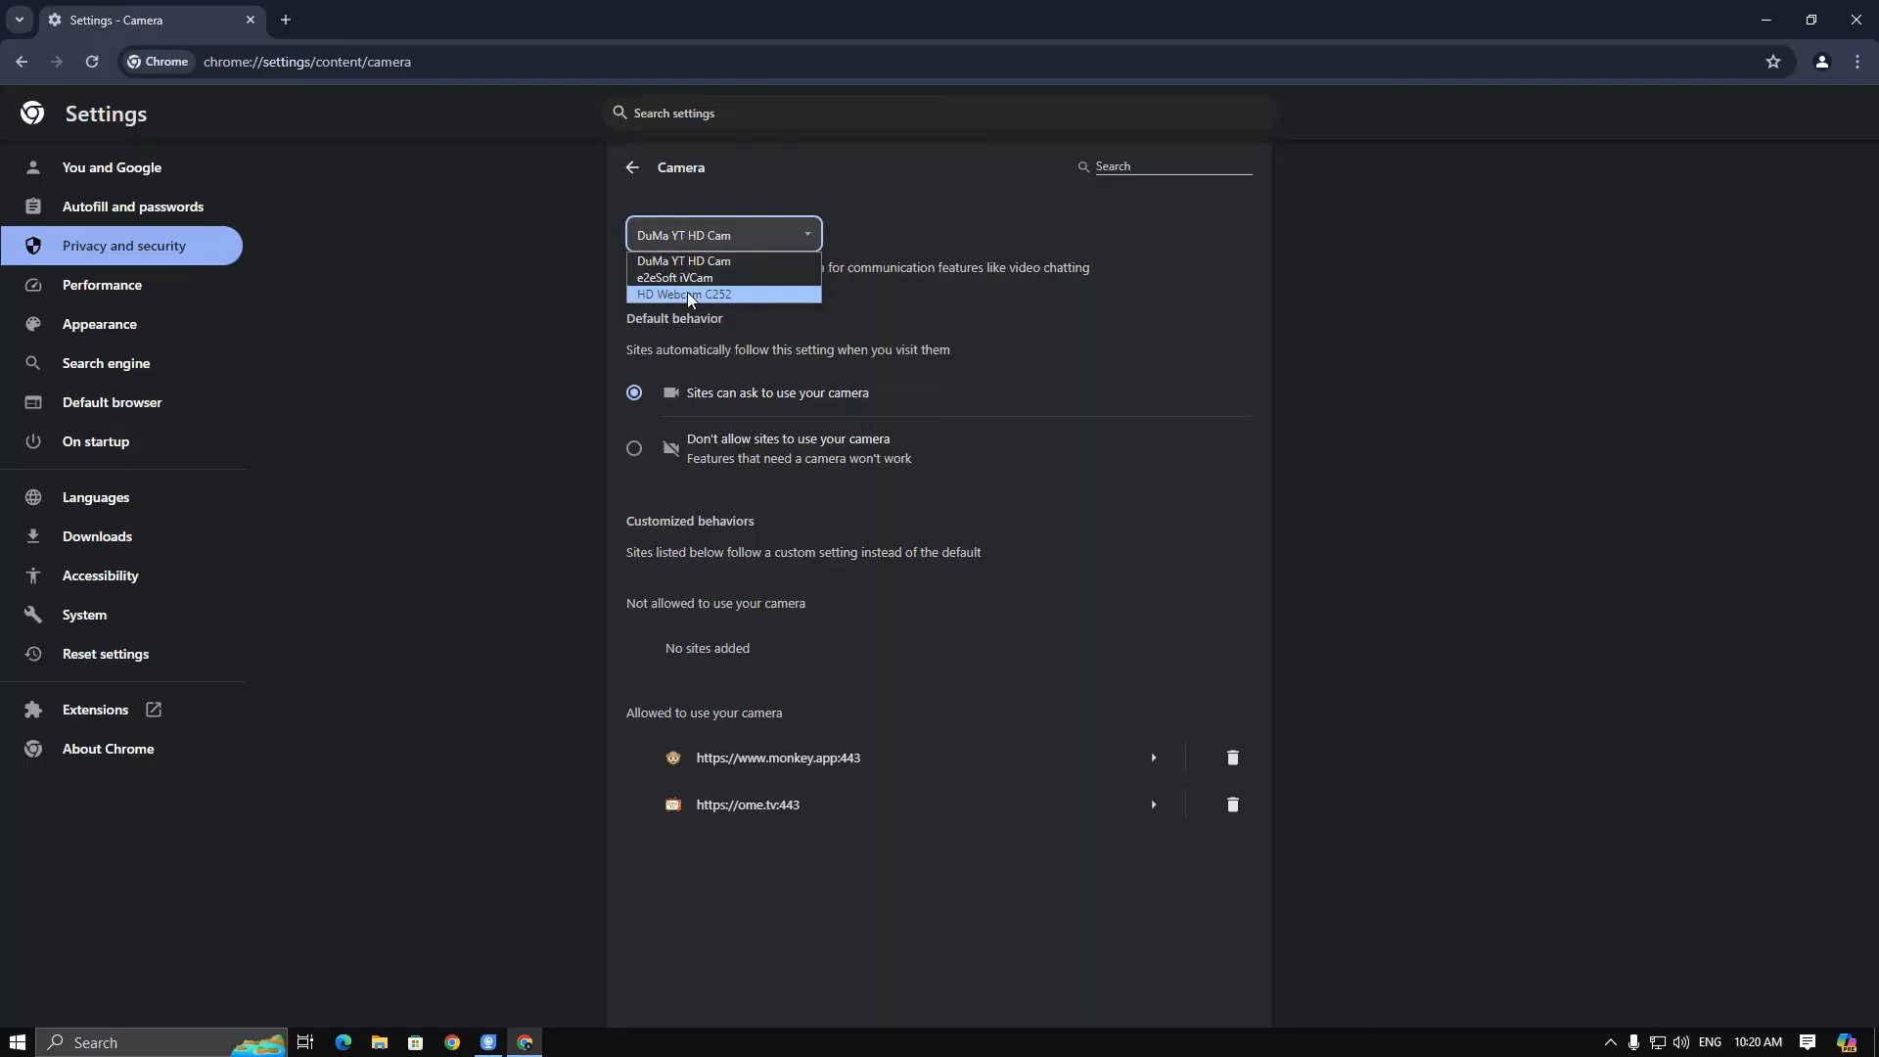
{"action": "mouse_move", "coordinate": [708, 298]}
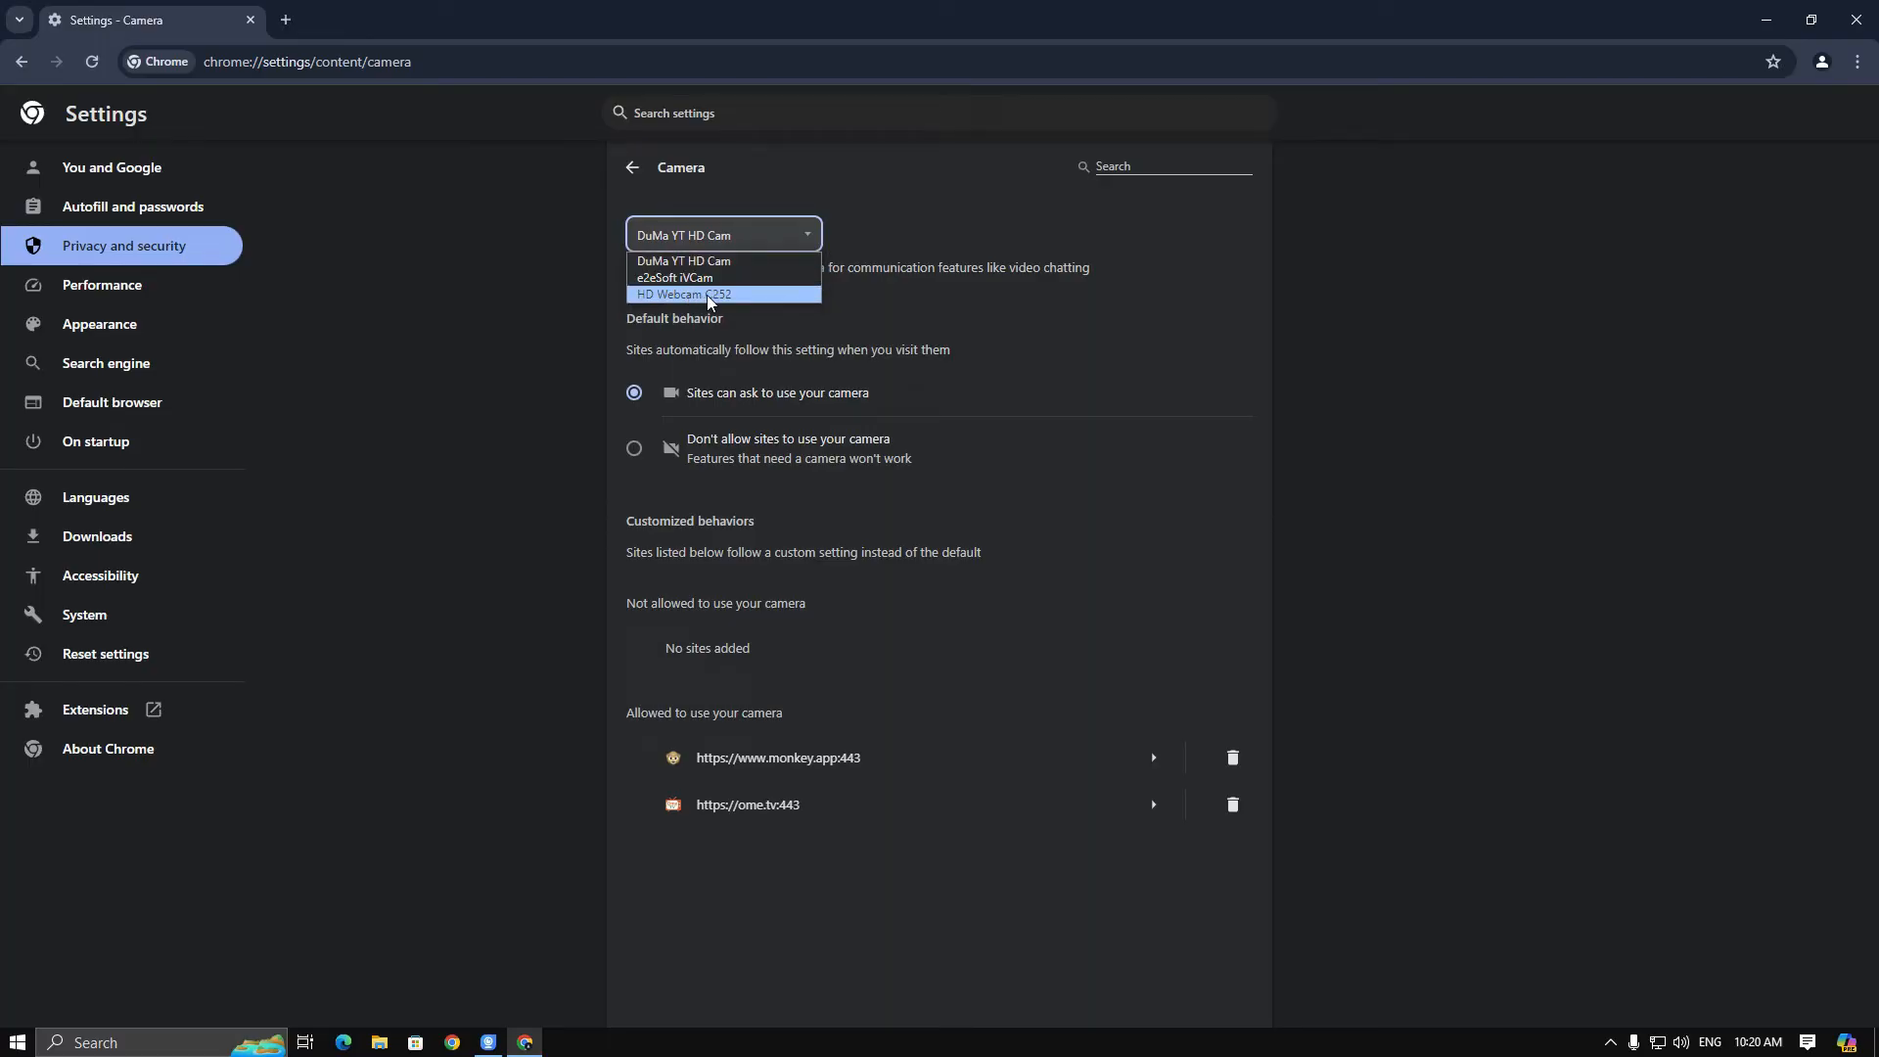
{"action": "mouse_move", "coordinate": [707, 278]}
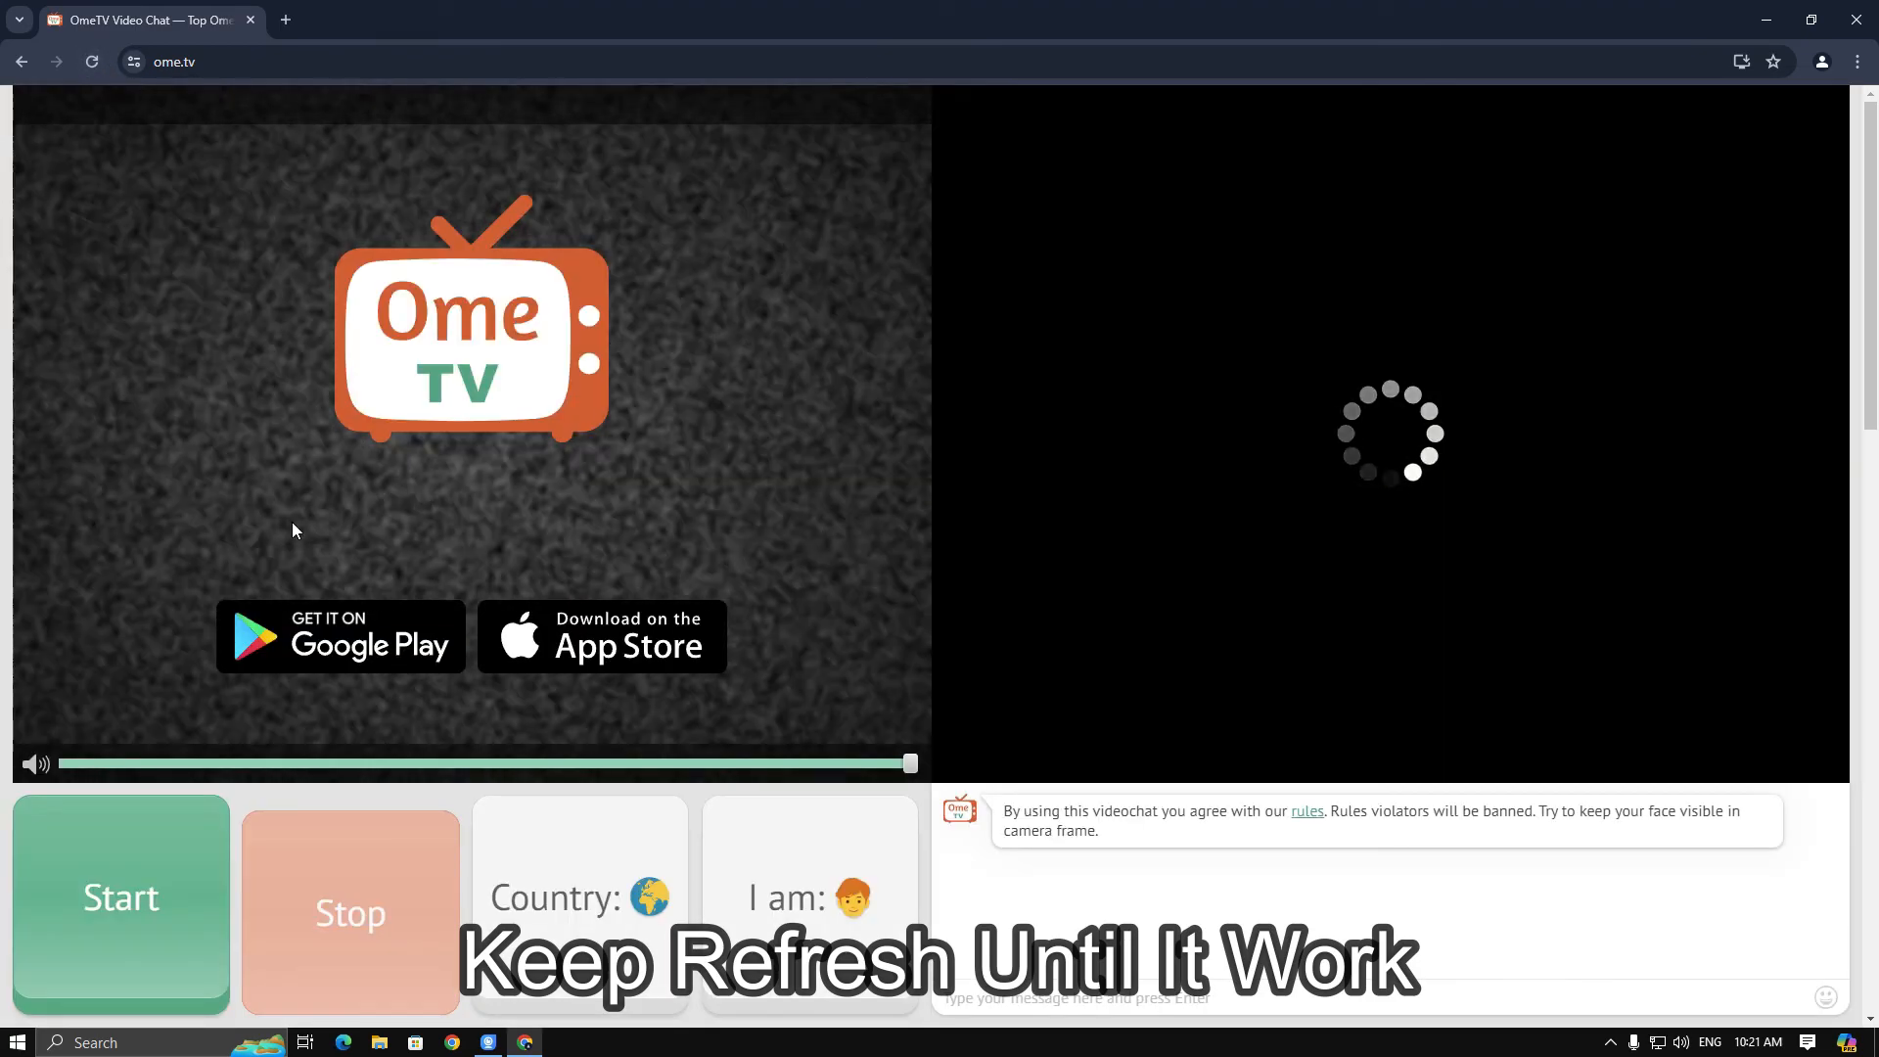
Close the OmeTV country list and reload ome.tv to retry the camera
{"action": "left_click", "coordinate": [581, 896]}
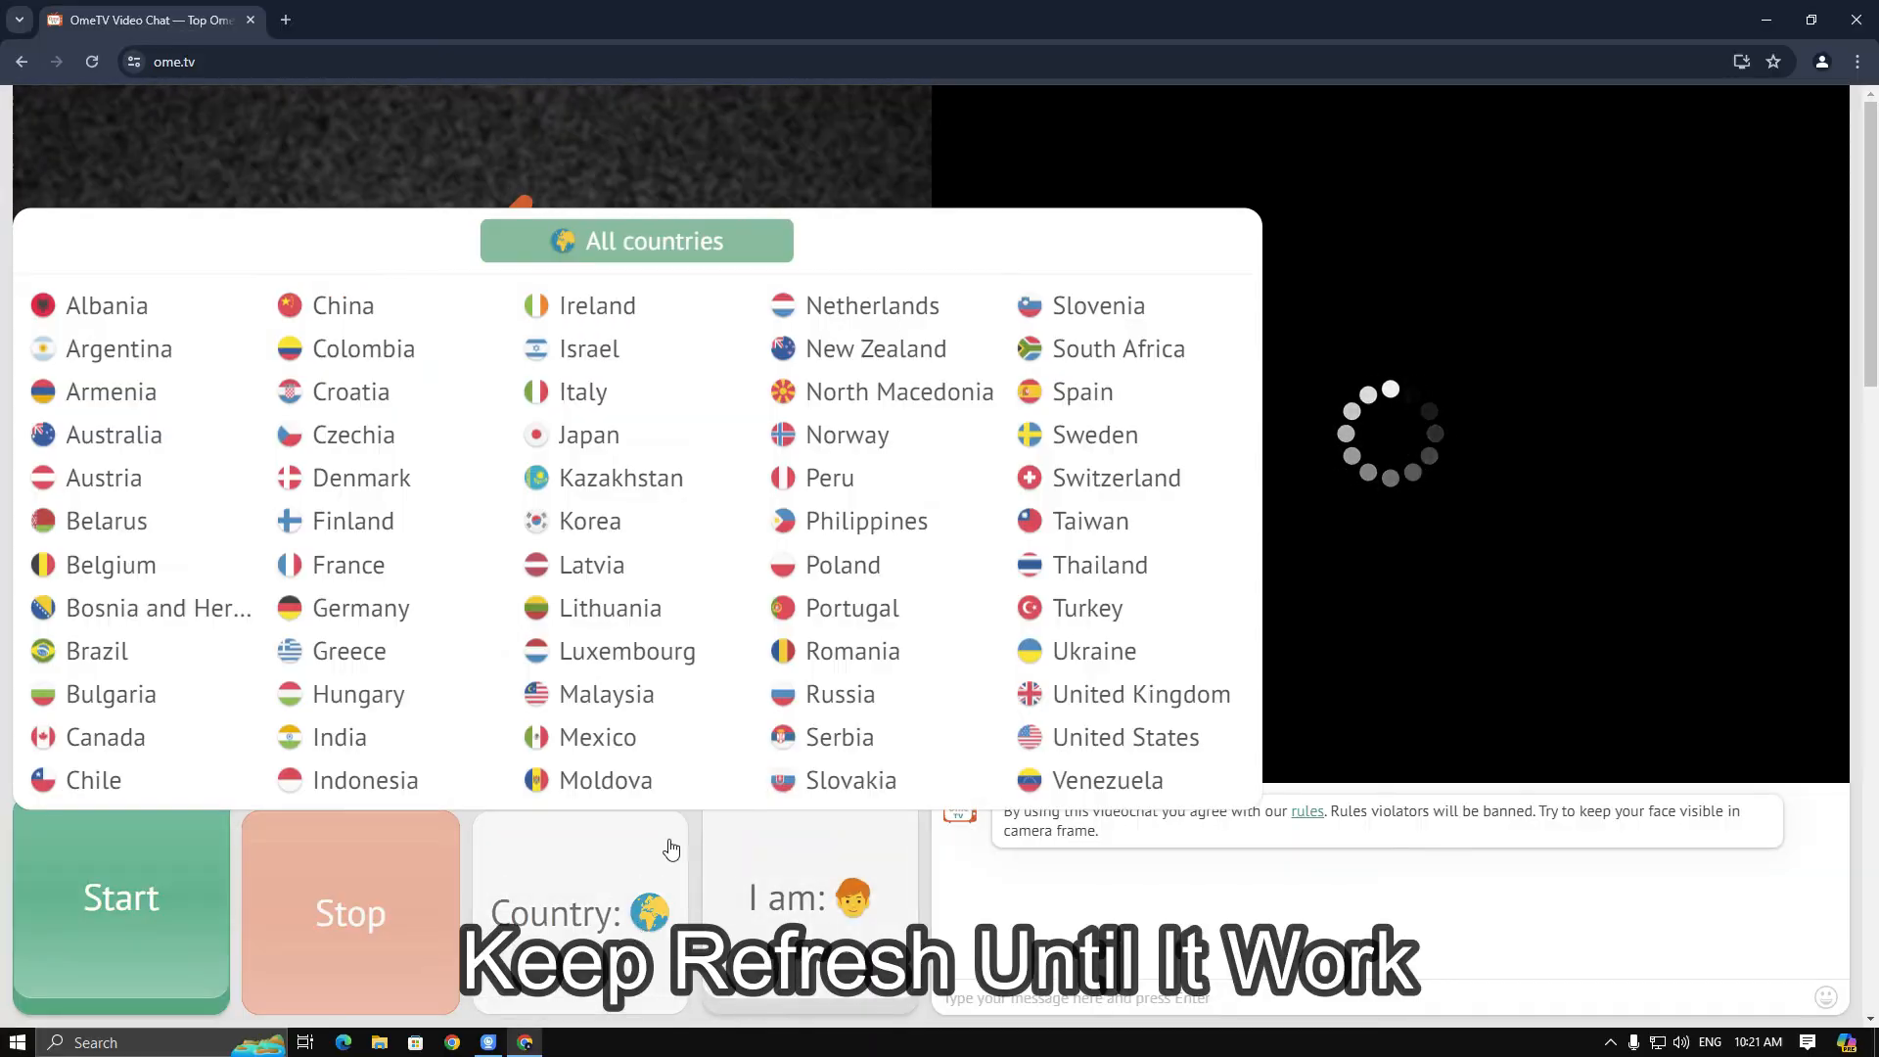
{"action": "left_click", "coordinate": [91, 61]}
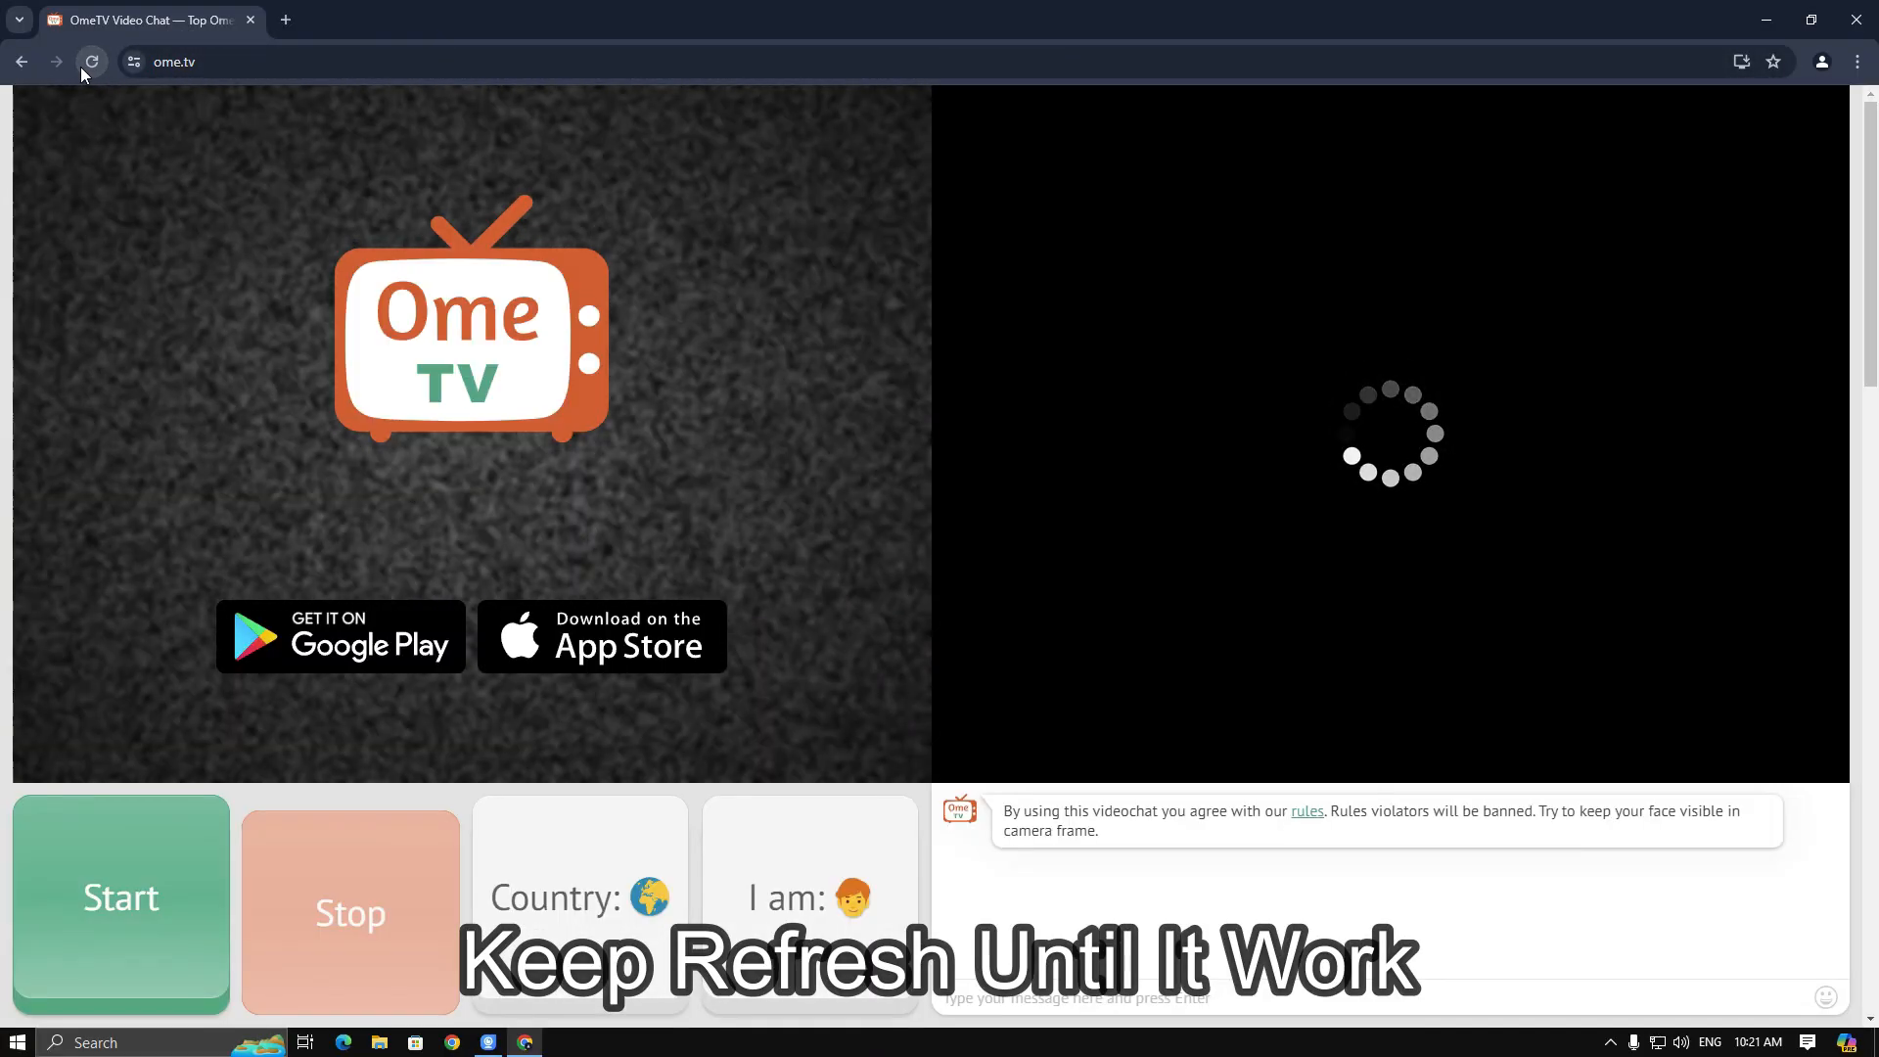